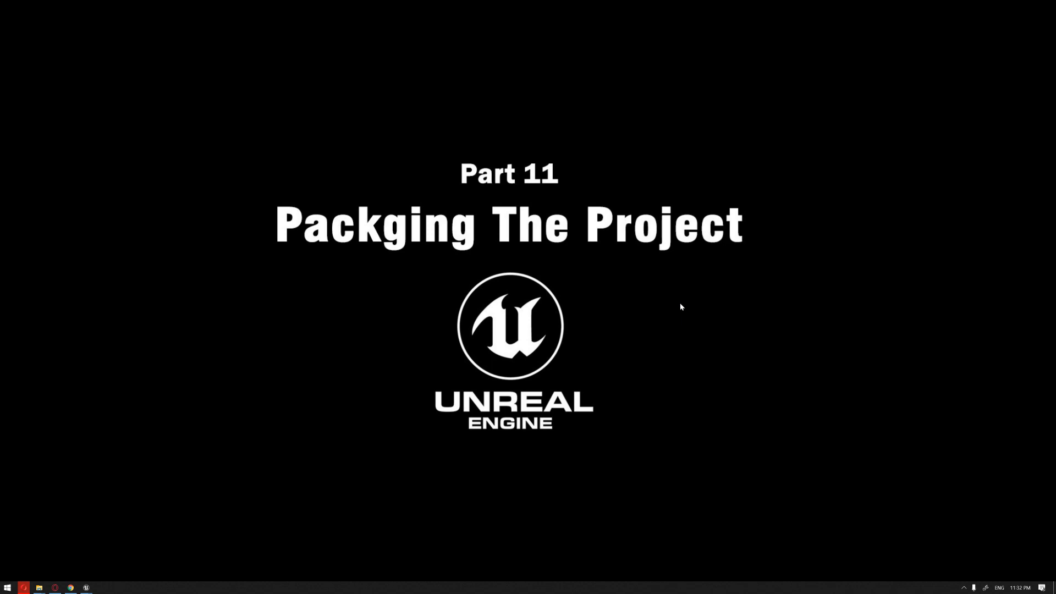
mouse_move(100, 580)
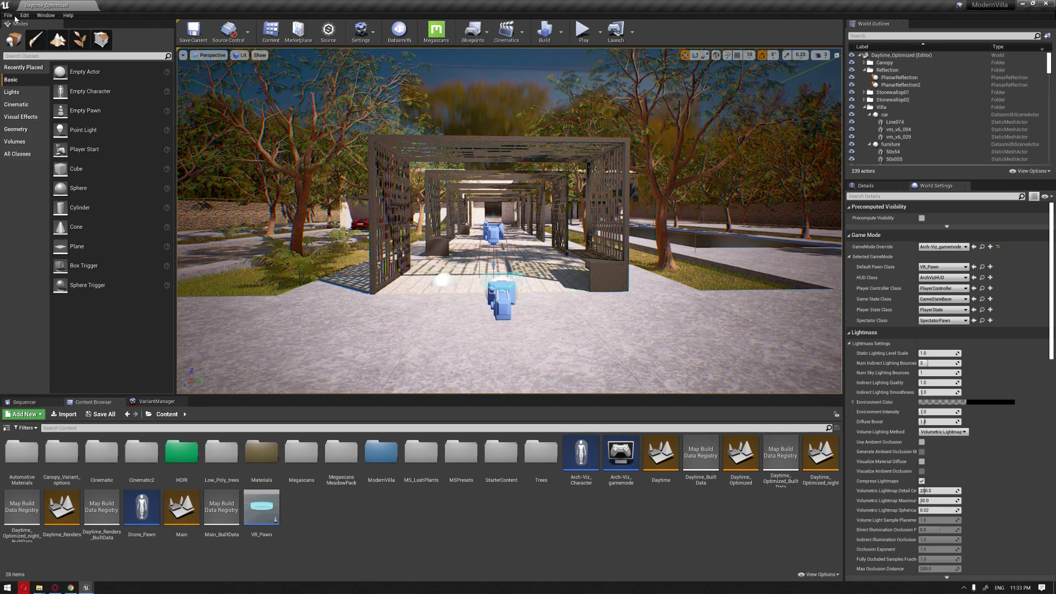
- Show the Package Project platform list (Windows, Android, Linux, iOS)
left_click(8, 14)
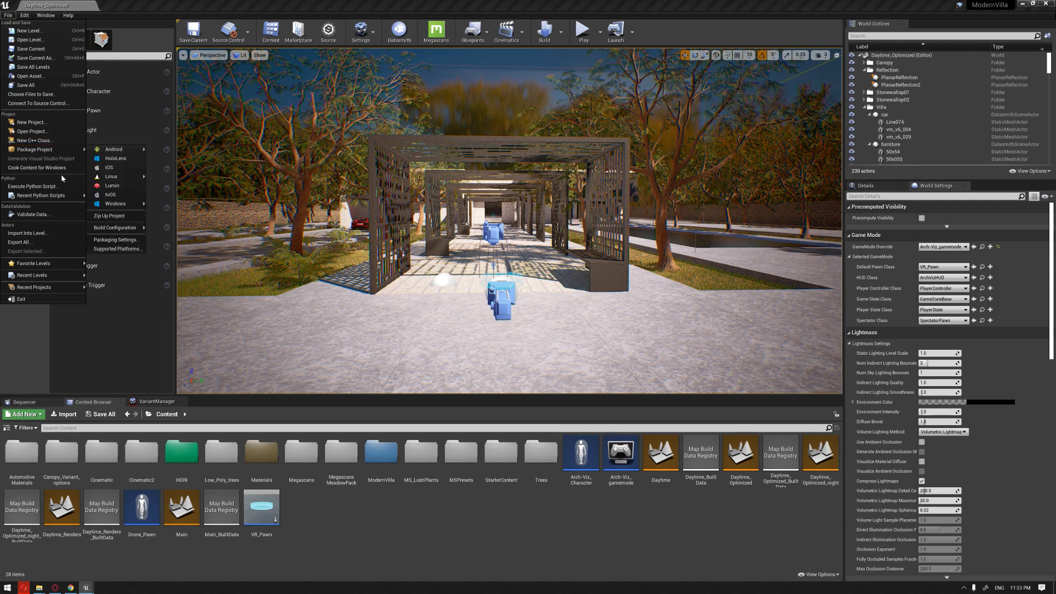
mouse_move(111, 194)
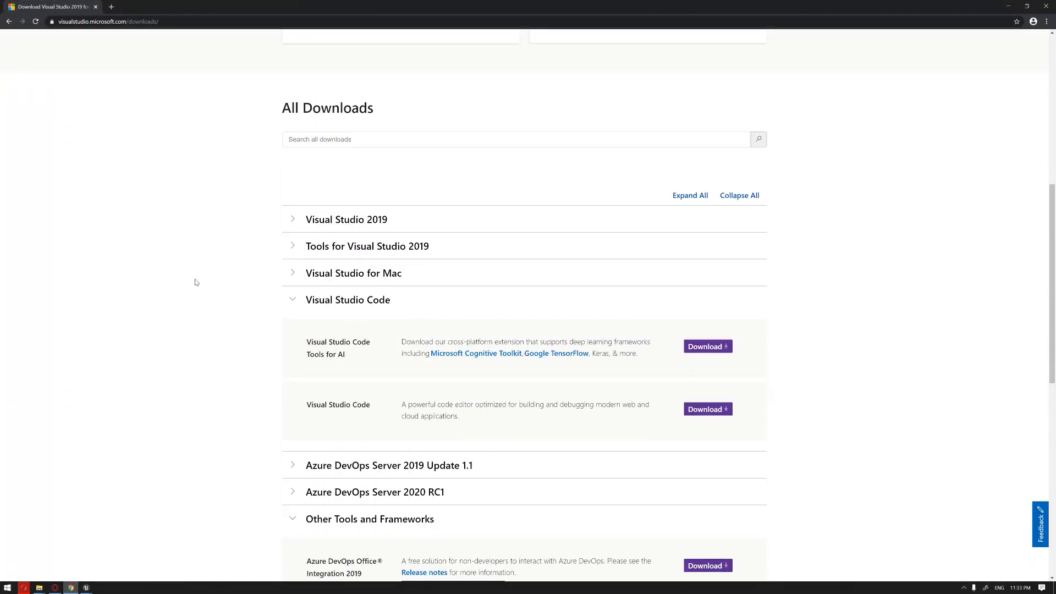
- Scroll the Visual Studio downloads page to Other Tools and Frameworks with the Visual C++ Redistributable
scroll("down", 3)
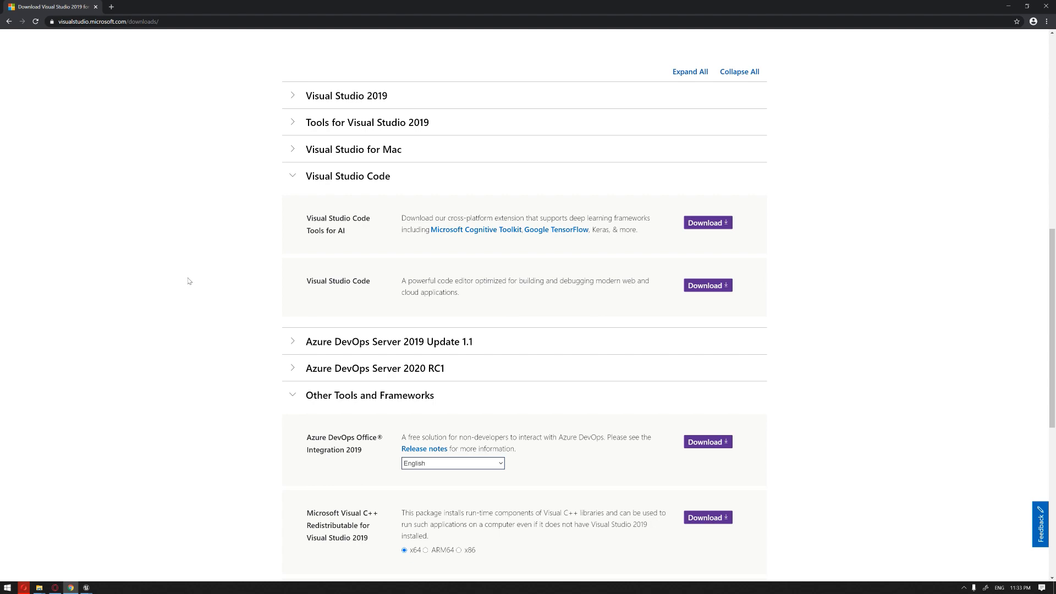
mouse_move(179, 263)
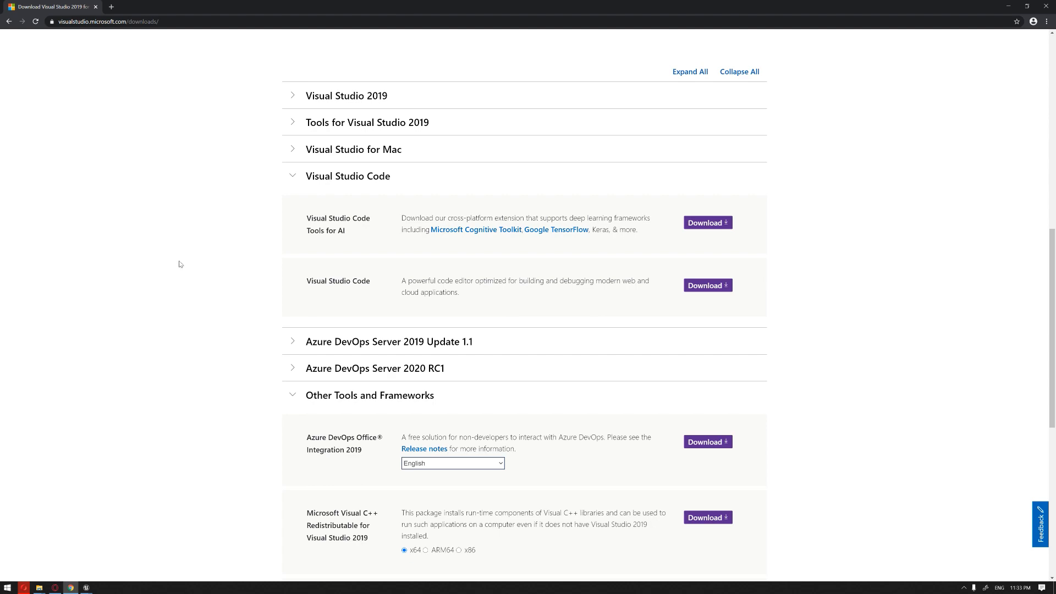
scroll("down", 3)
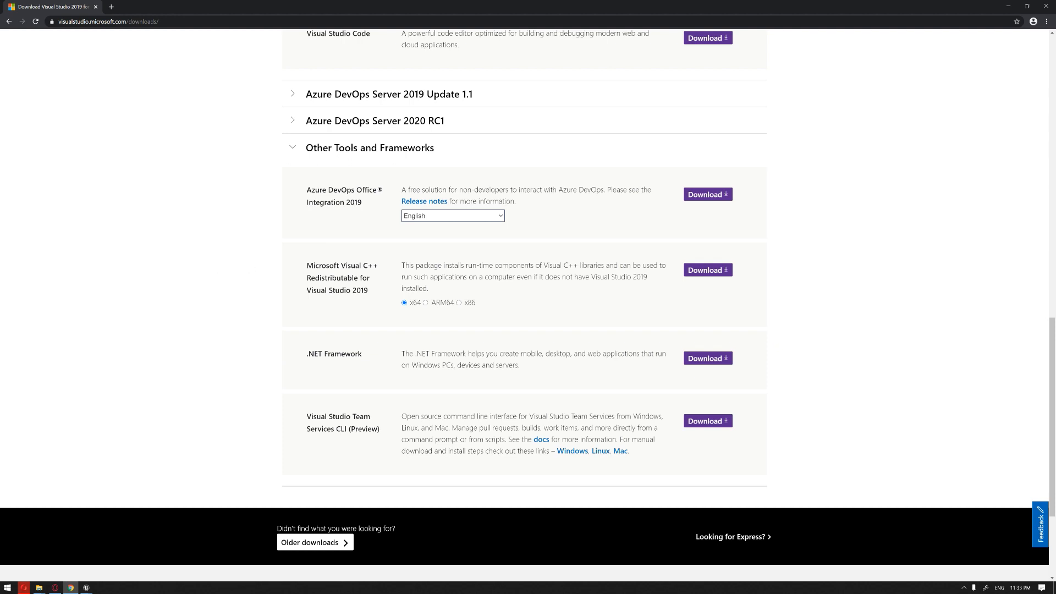
mouse_move(373, 275)
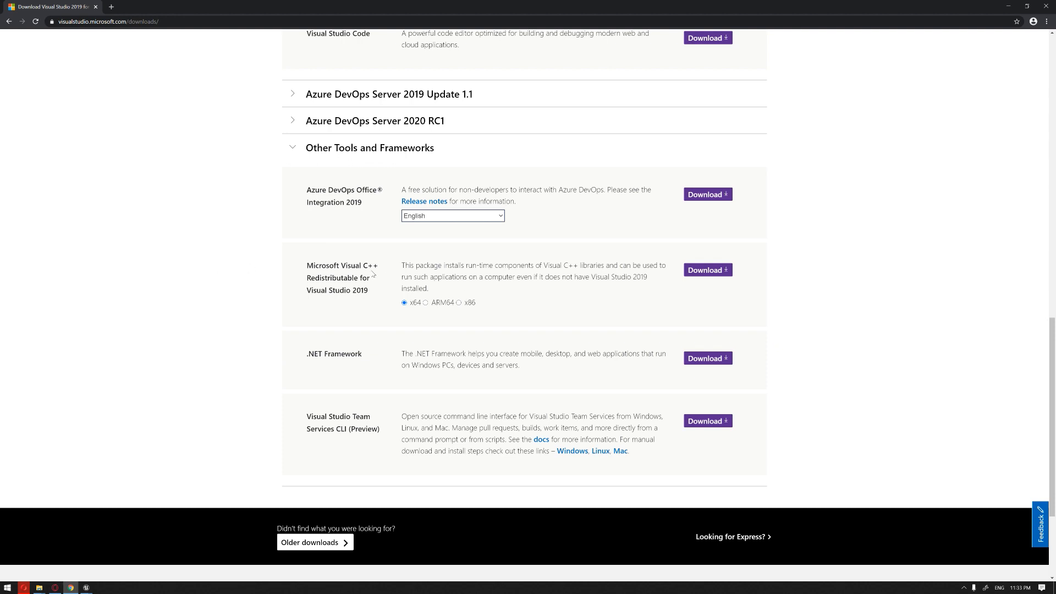
mouse_move(878, 202)
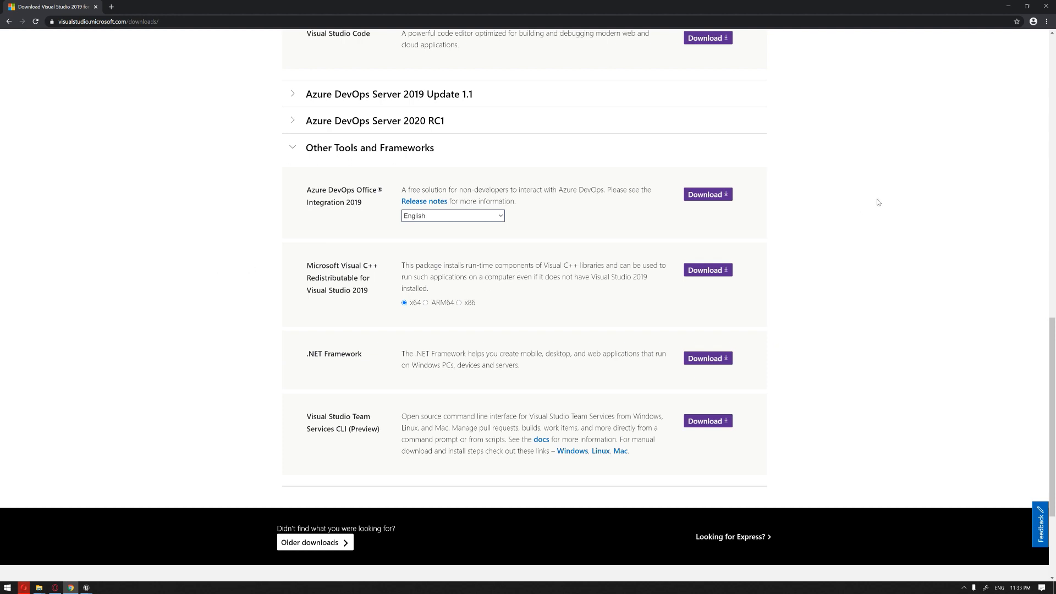
mouse_move(400, 298)
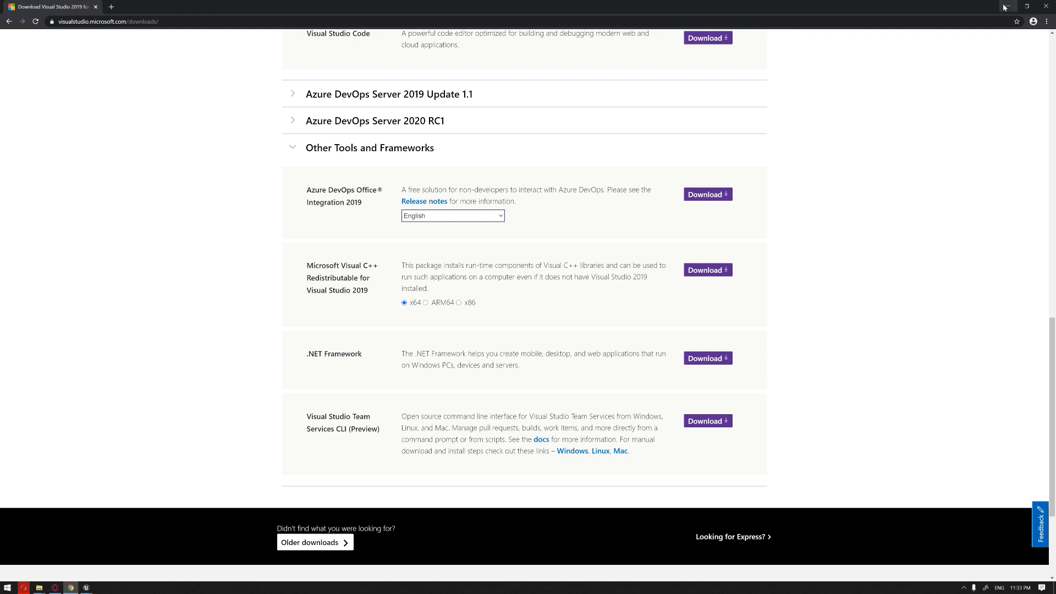
- Check the ModernVilla folder properties (about 29 GB) and return to the villa level
left_click(85, 587)
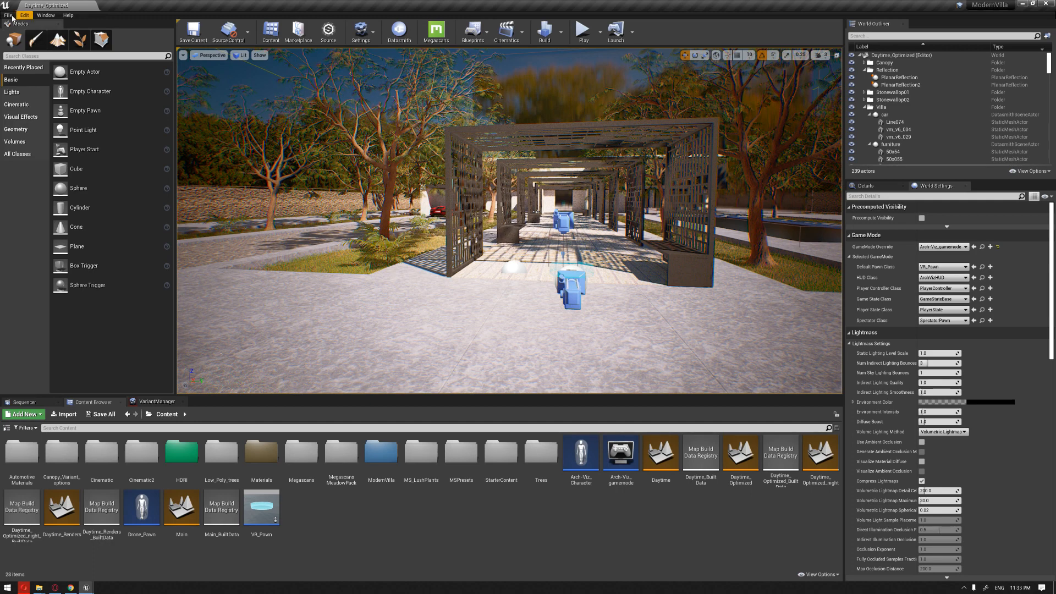
left_click(7, 14)
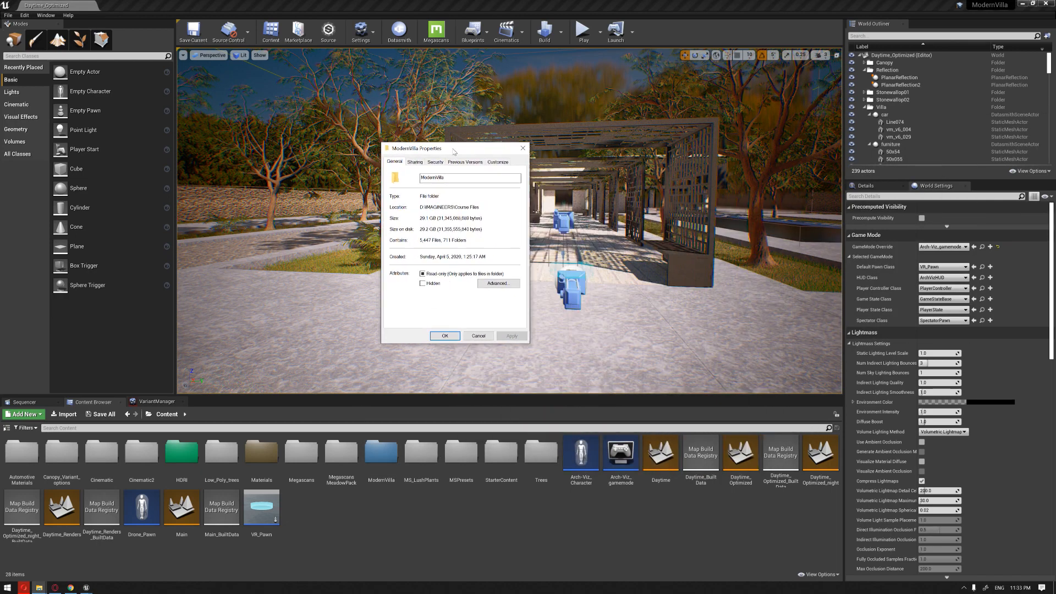
left_click_drag(453, 147, 311, 175)
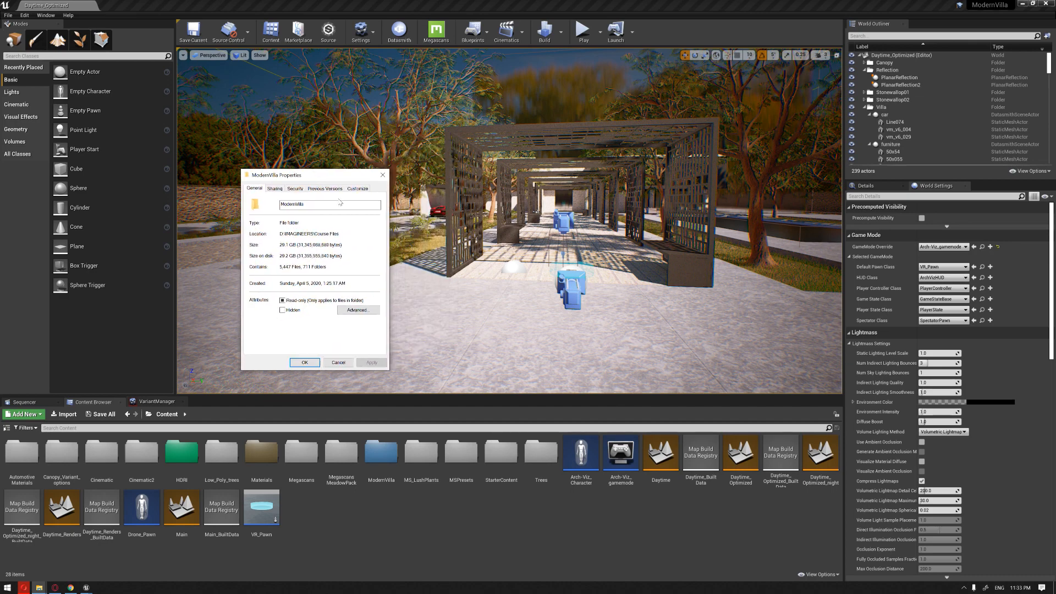
left_click_drag(317, 175, 256, 185)
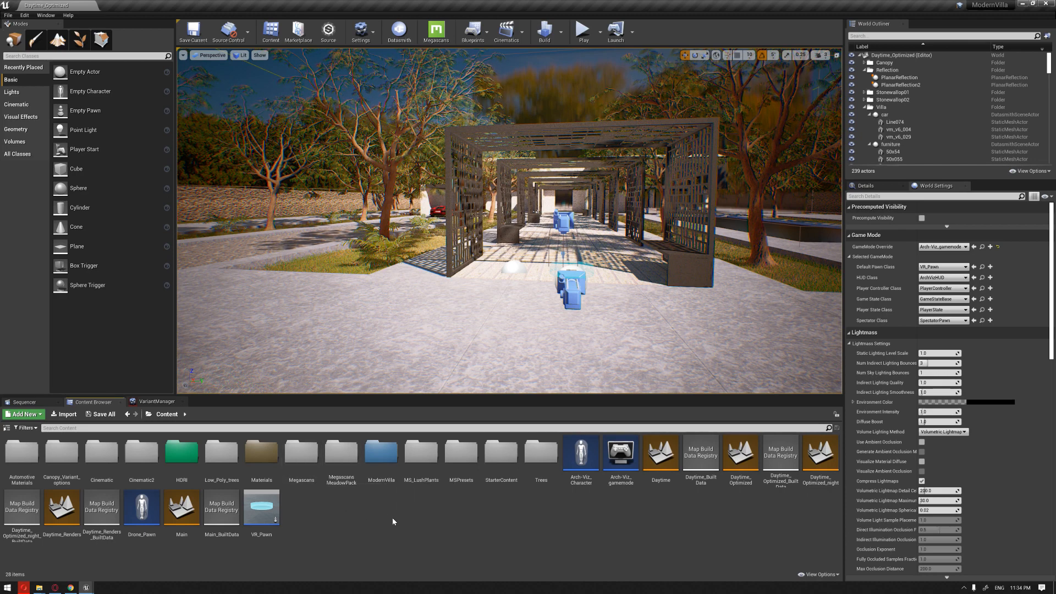
mouse_move(371, 511)
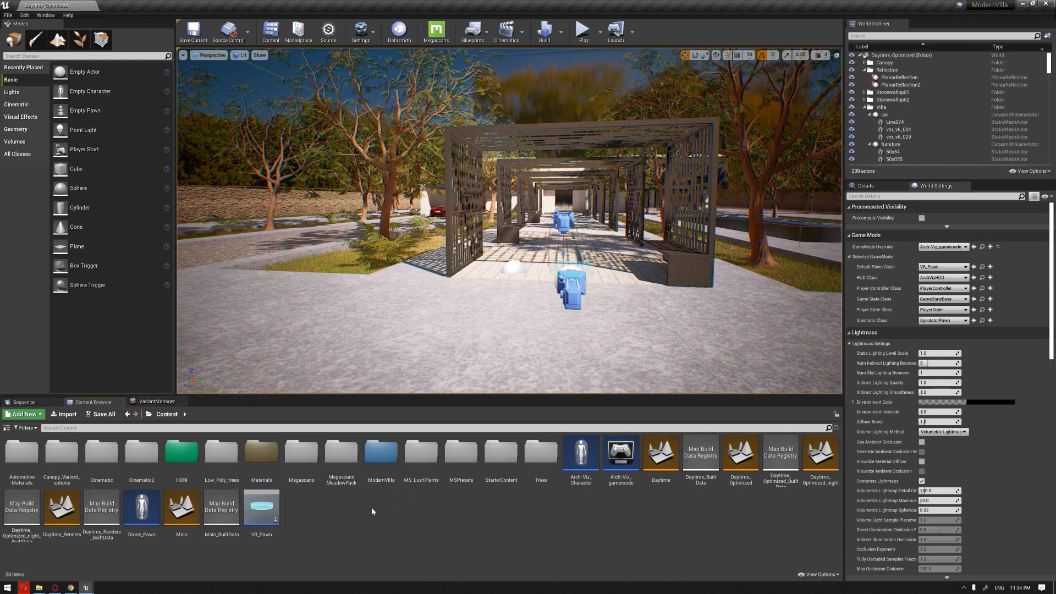
mouse_move(221, 451)
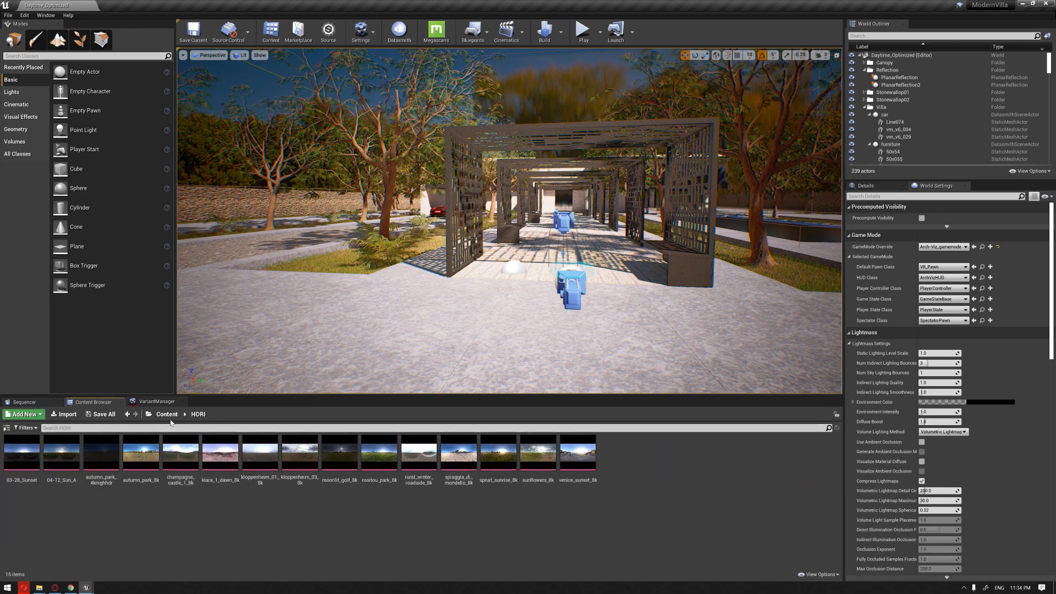
left_click(166, 413)
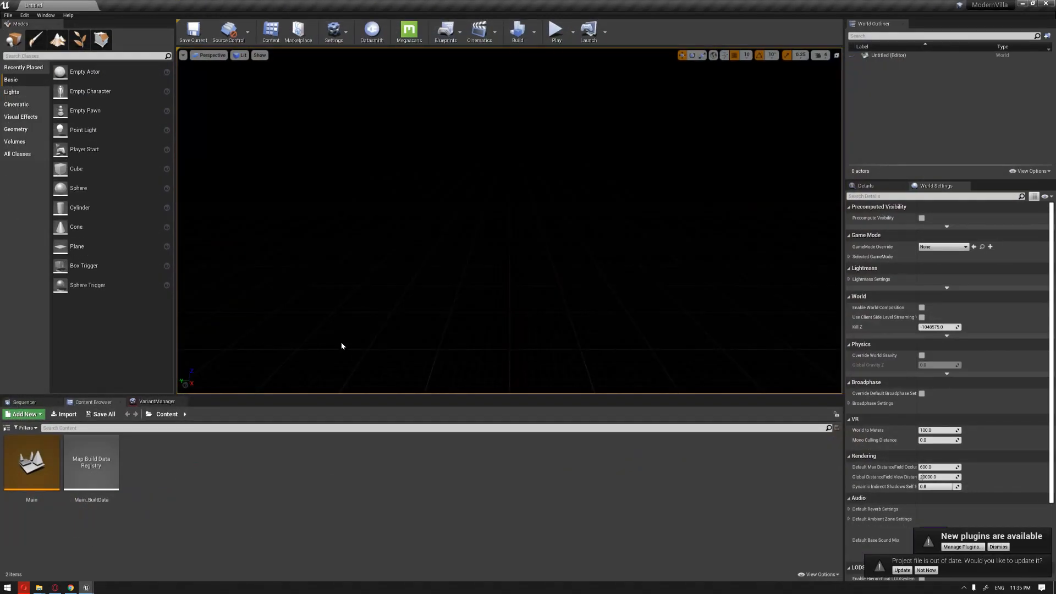
mouse_move(168, 276)
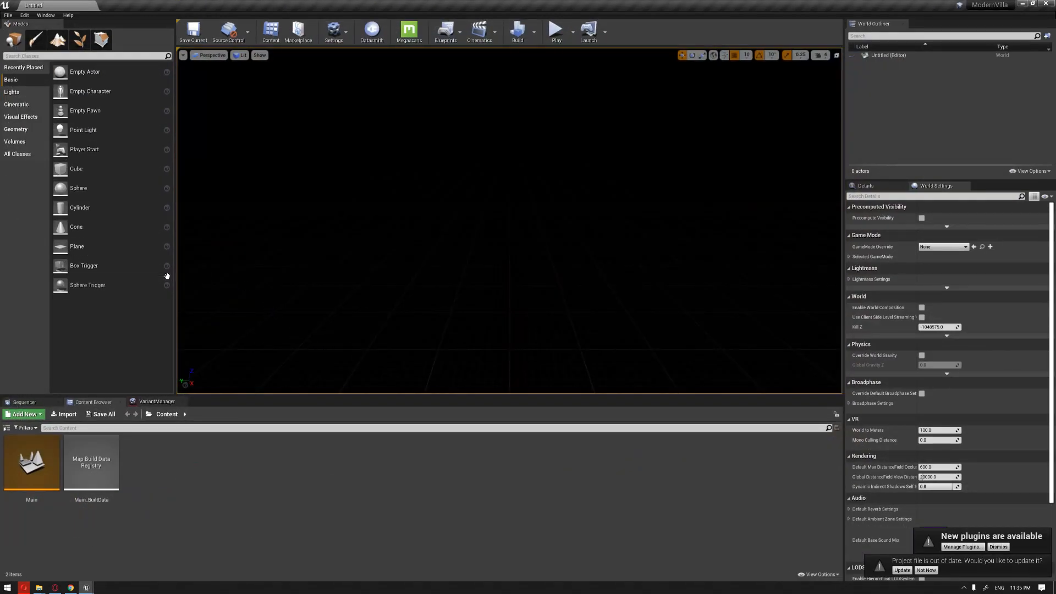
mouse_move(257, 484)
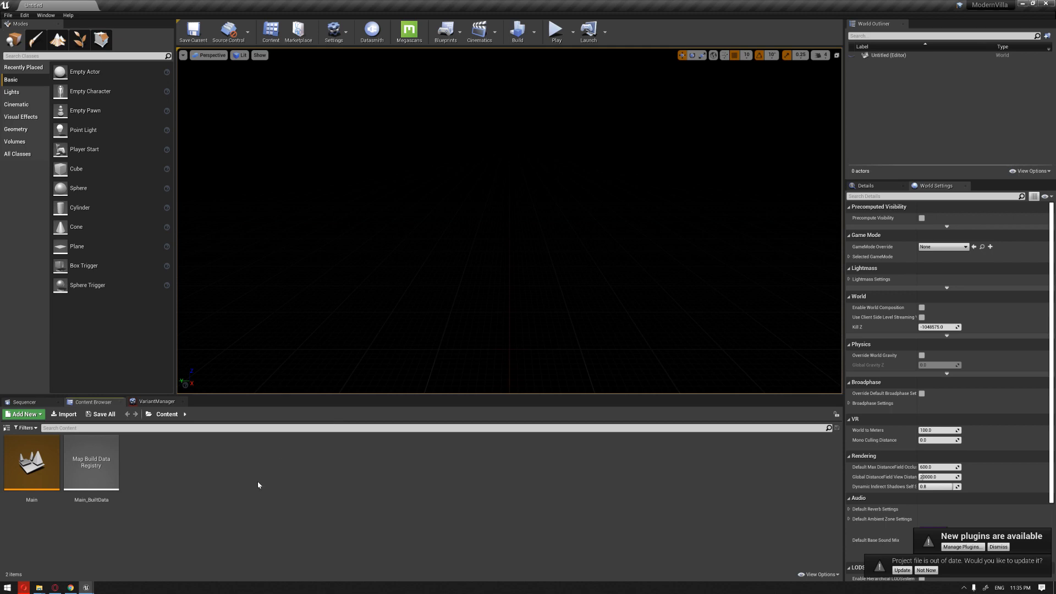
mouse_move(246, 452)
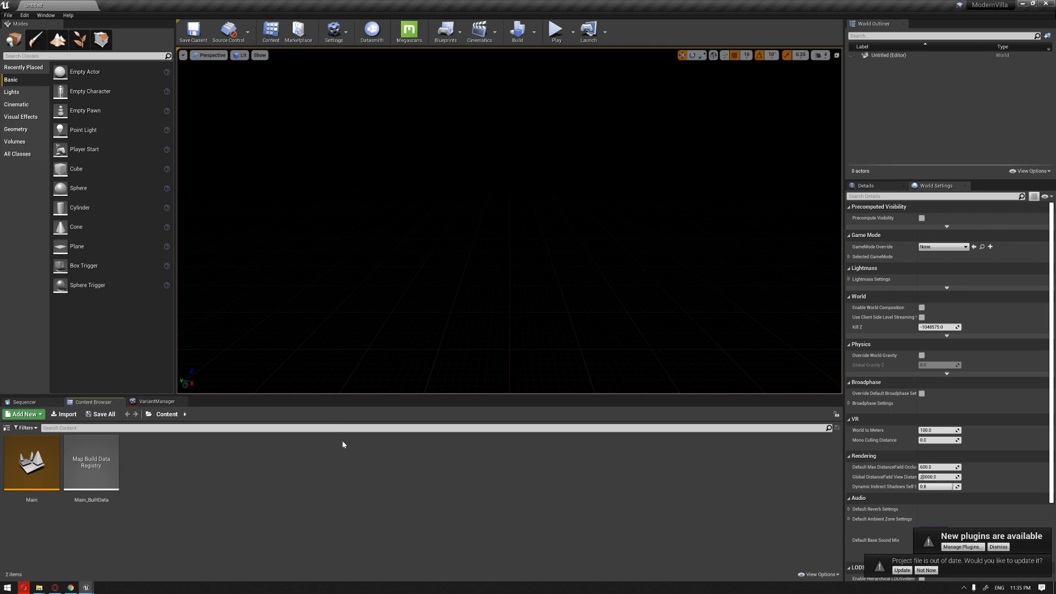
mouse_move(311, 440)
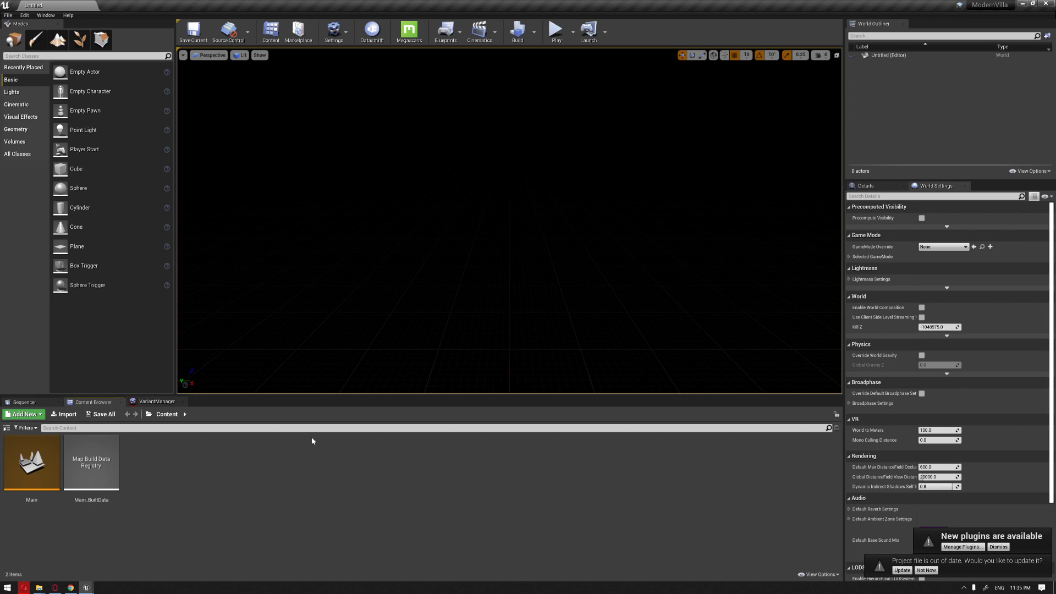
mouse_move(205, 475)
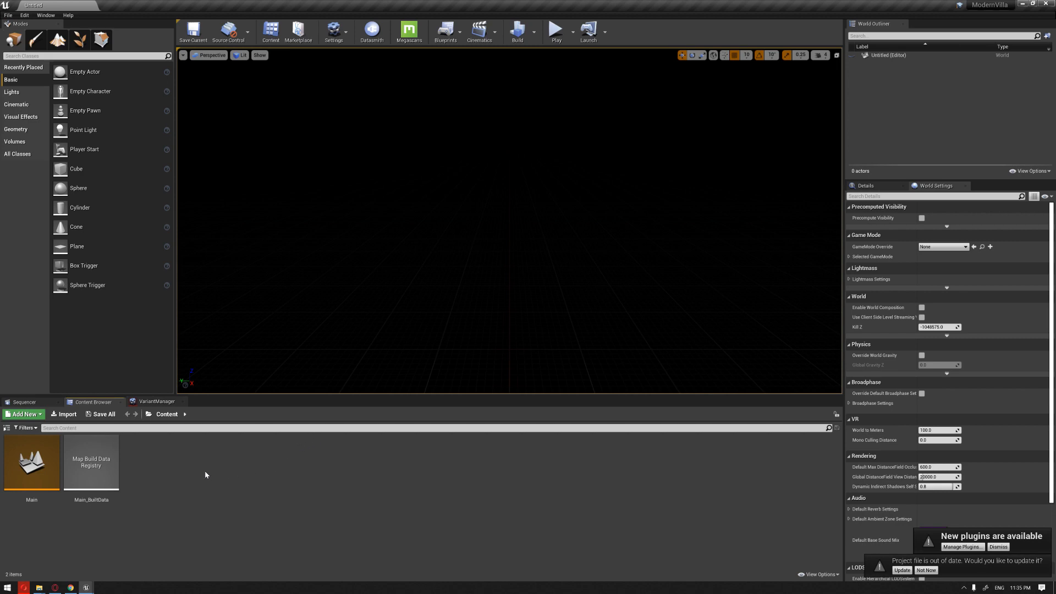
mouse_move(443, 268)
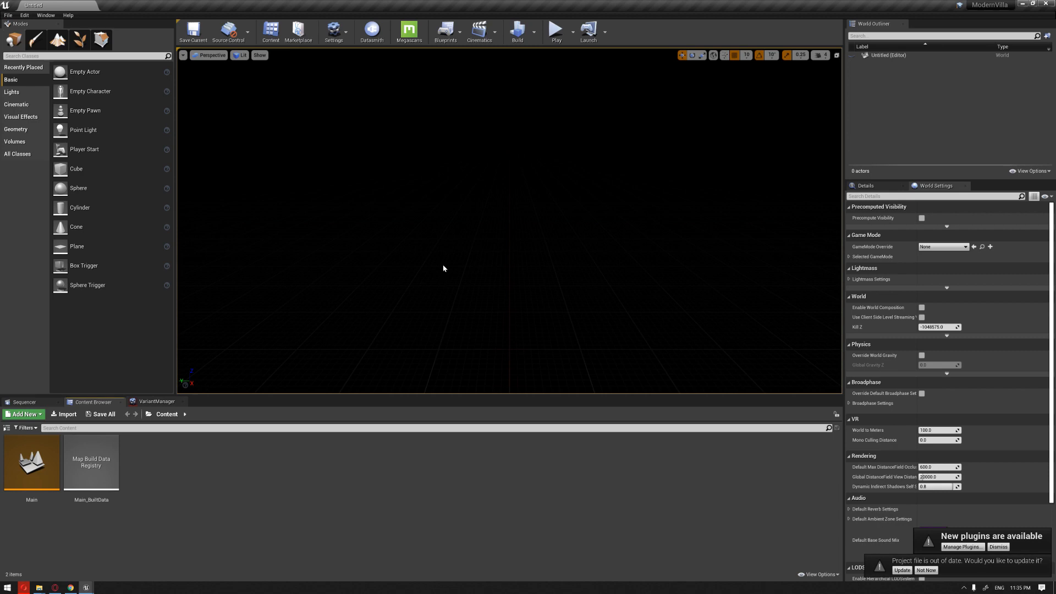
mouse_move(380, 266)
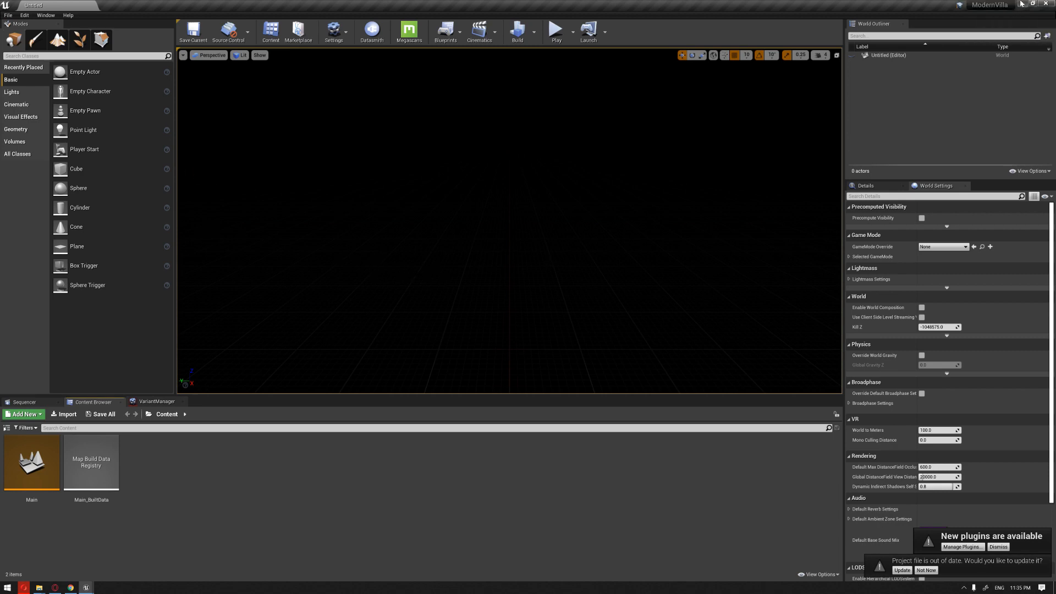
- Select the Daytime_Optimized level and start Migrate to list its dependent assets
double_click(740, 454)
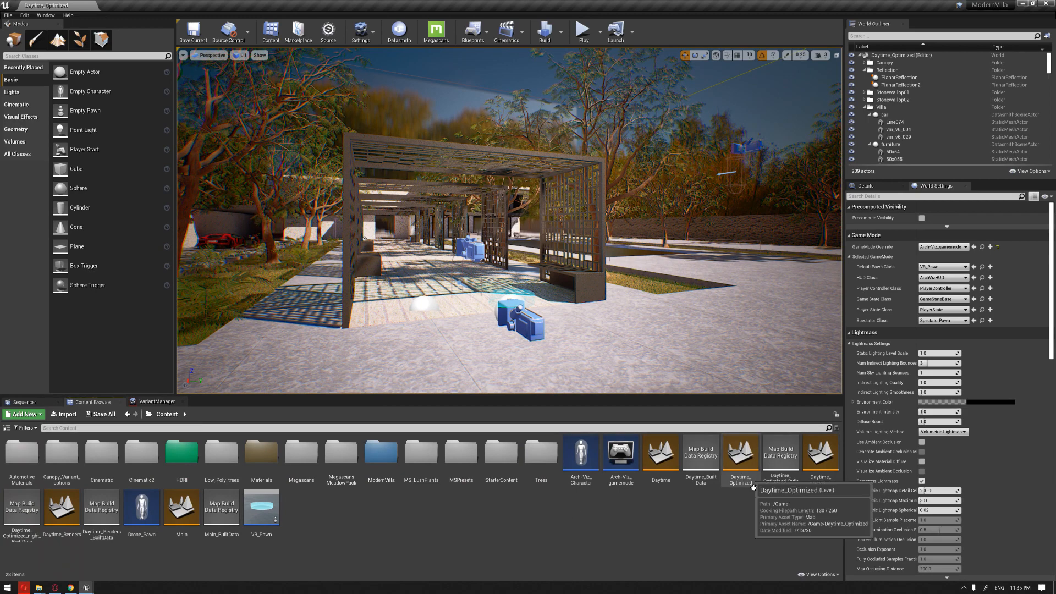
mouse_move(743, 463)
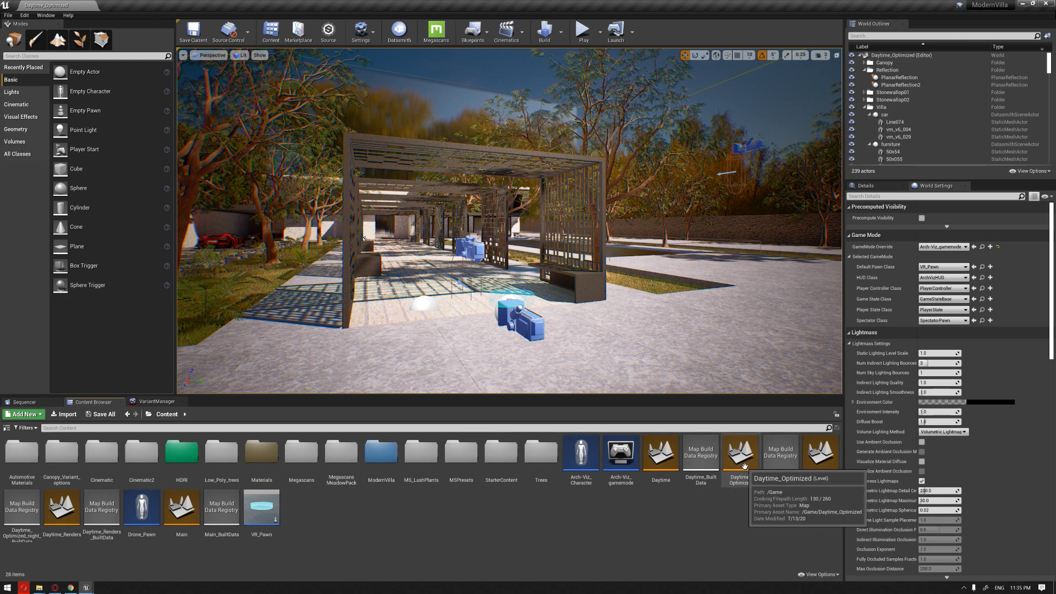
left_click(739, 452)
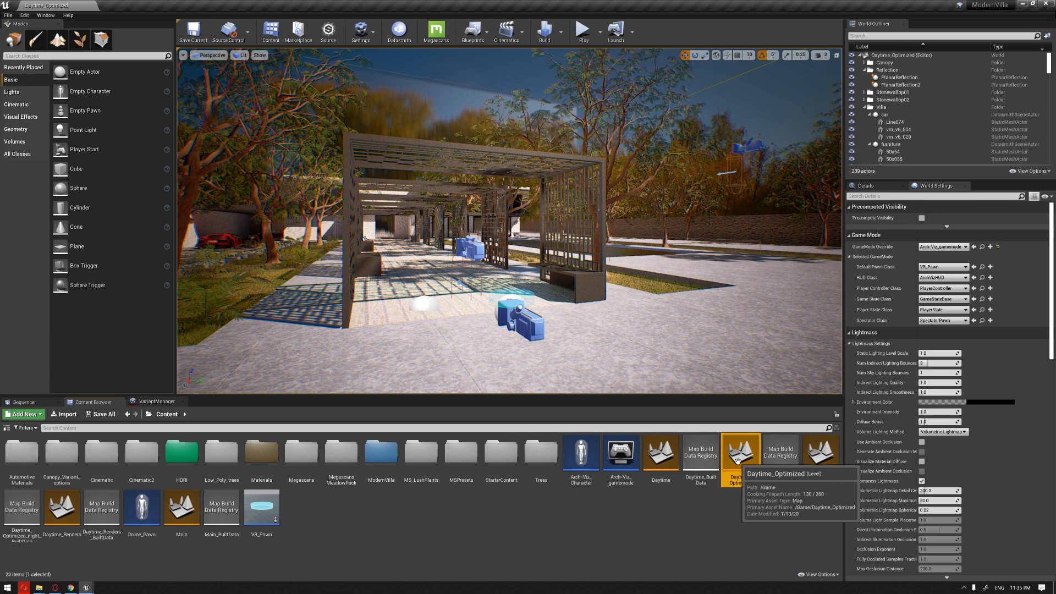
right_click(739, 454)
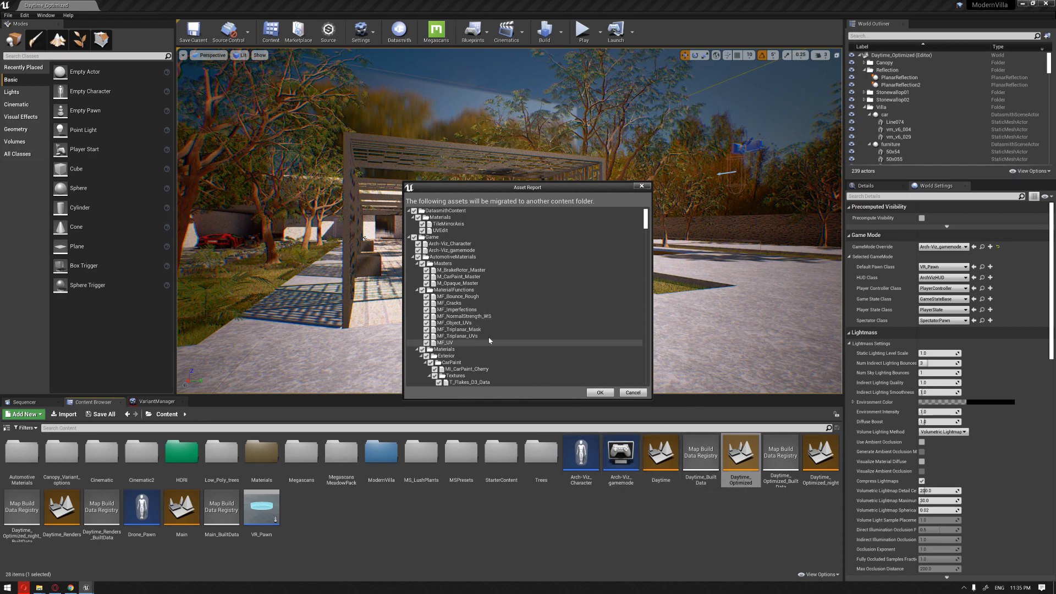
mouse_move(597, 397)
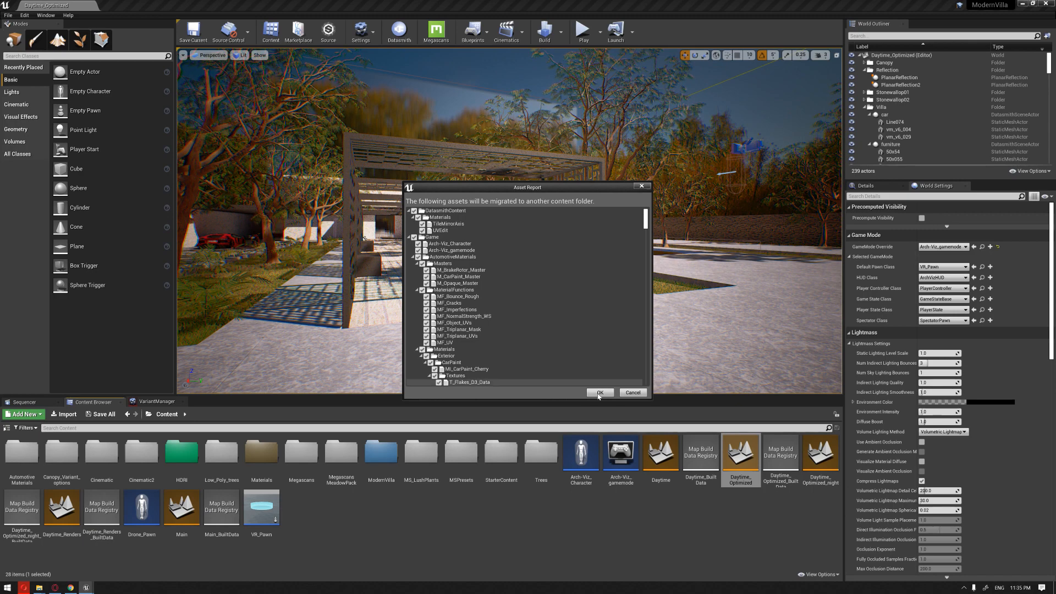
- Confirm the asset list and select Course Files > Packaged > ModernVilla > Content as the migration destination
left_click(599, 392)
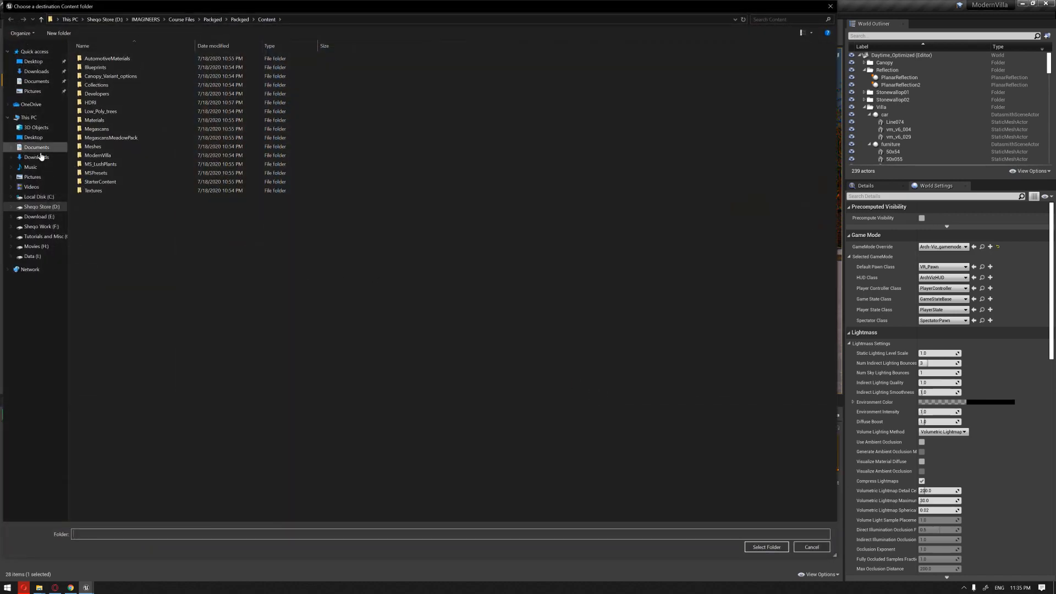
left_click(180, 19)
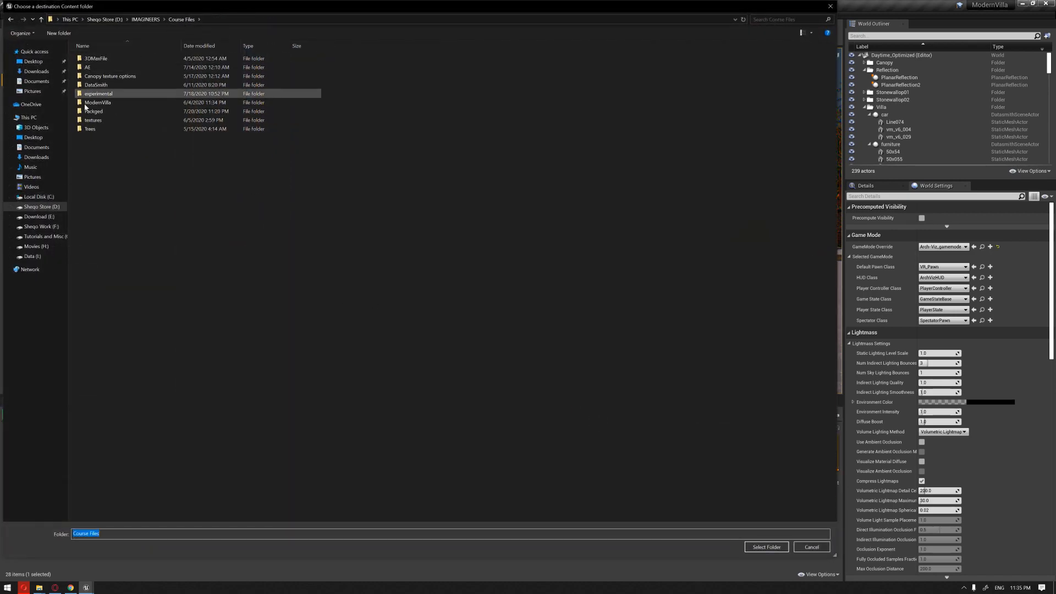
left_click(97, 102)
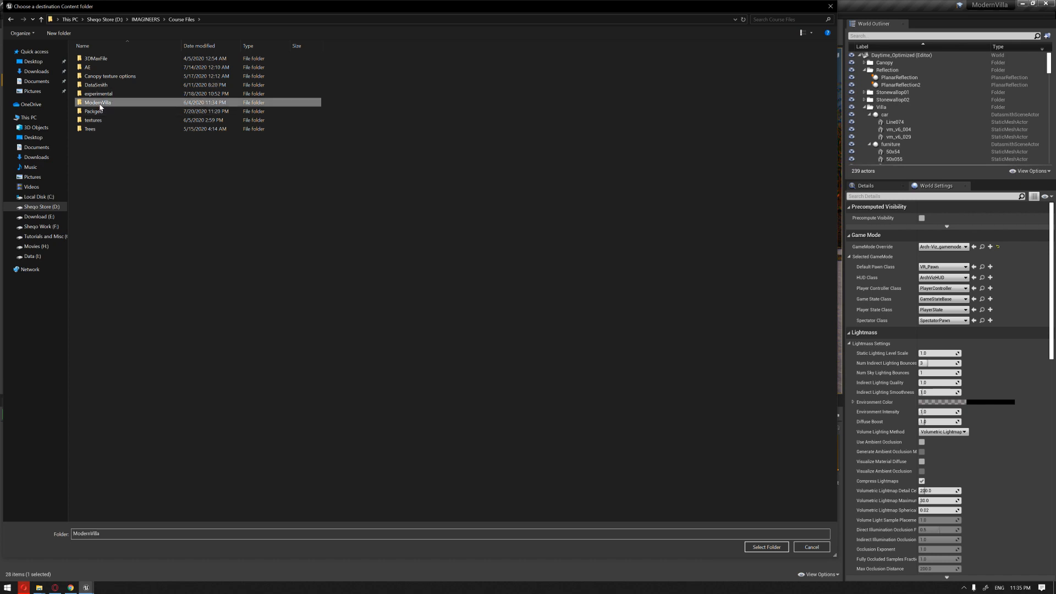
left_click(180, 18)
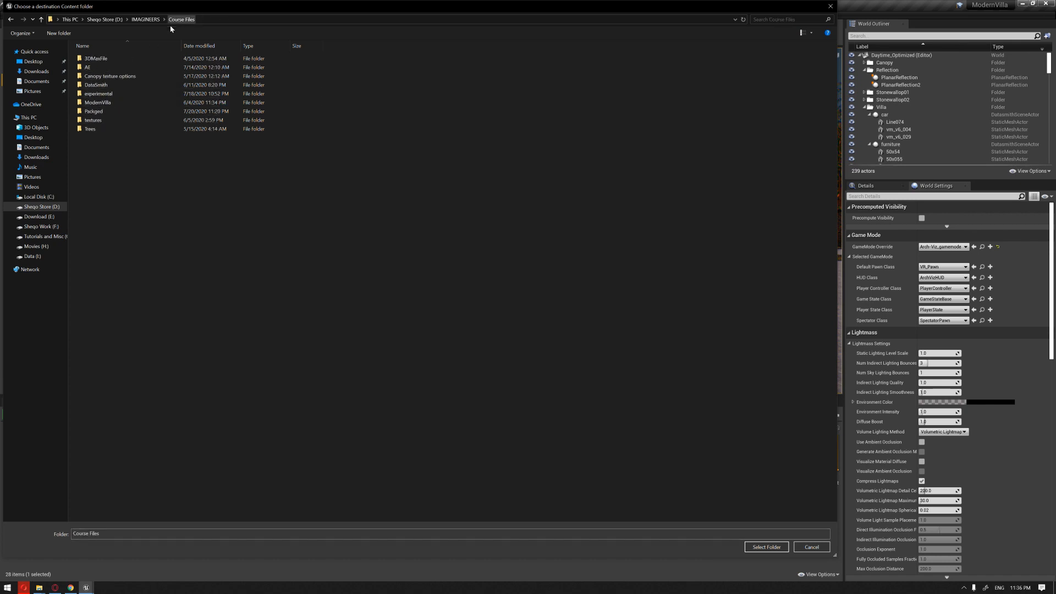
double_click(93, 111)
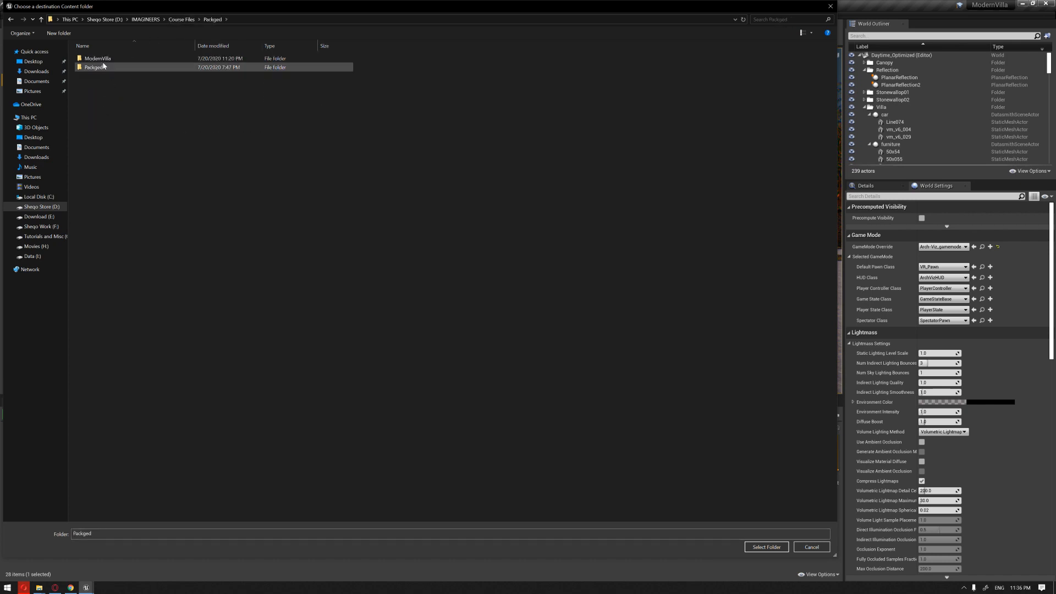
double_click(98, 58)
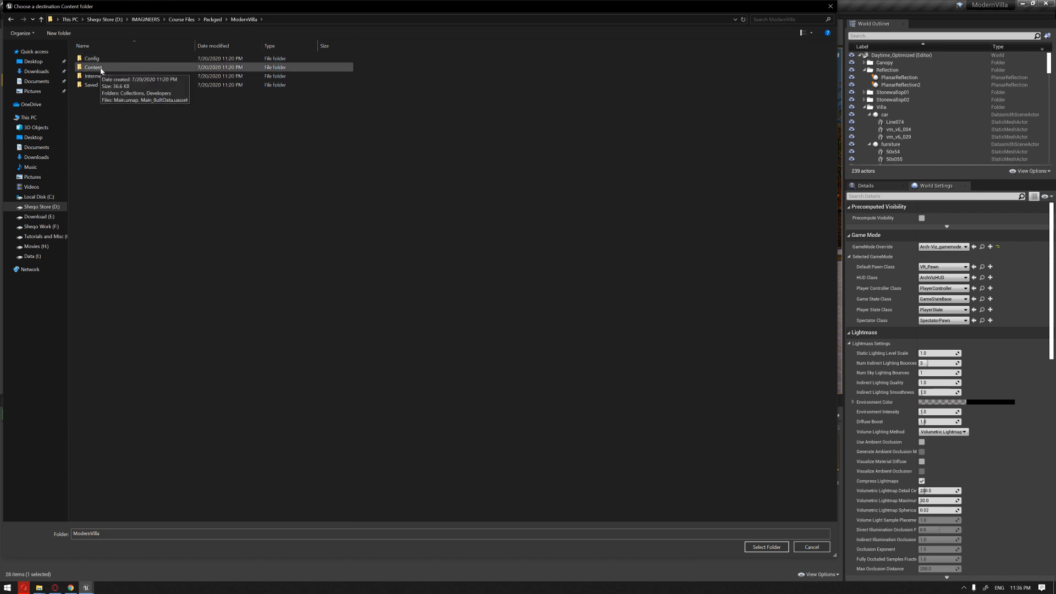
double_click(92, 67)
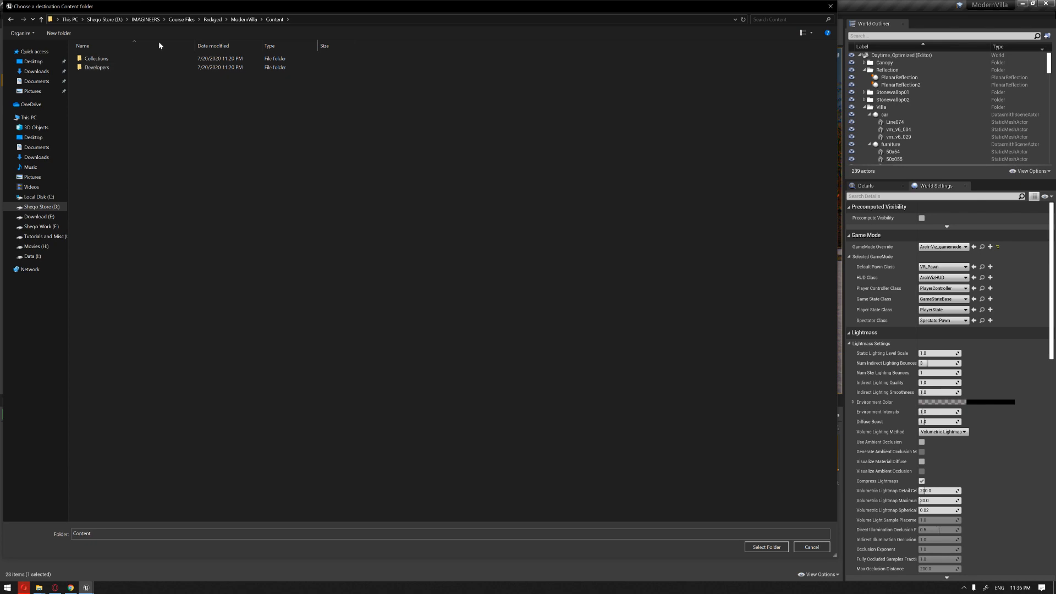
mouse_move(254, 31)
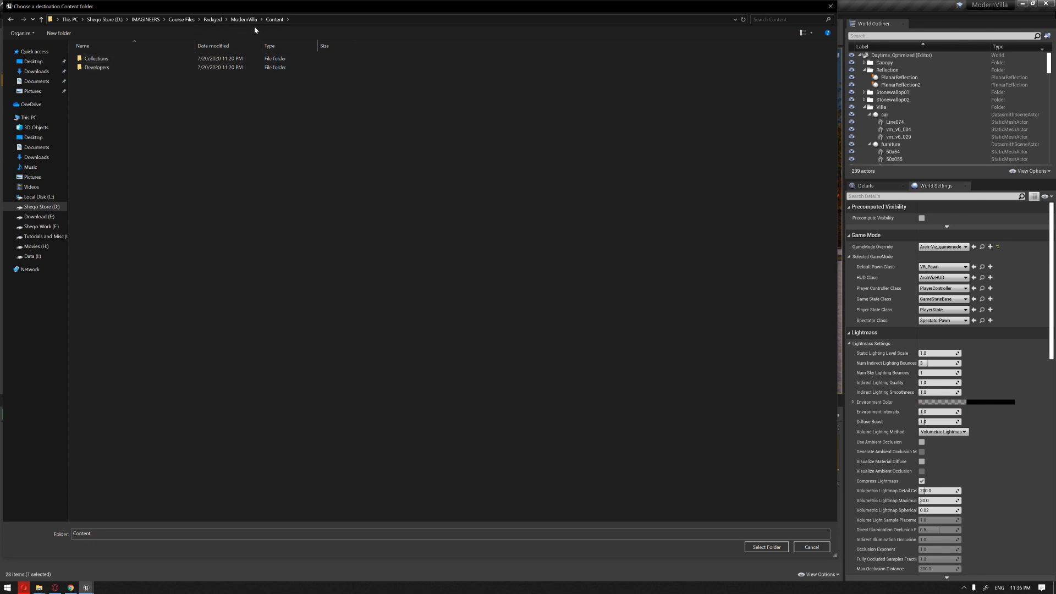
mouse_move(353, 148)
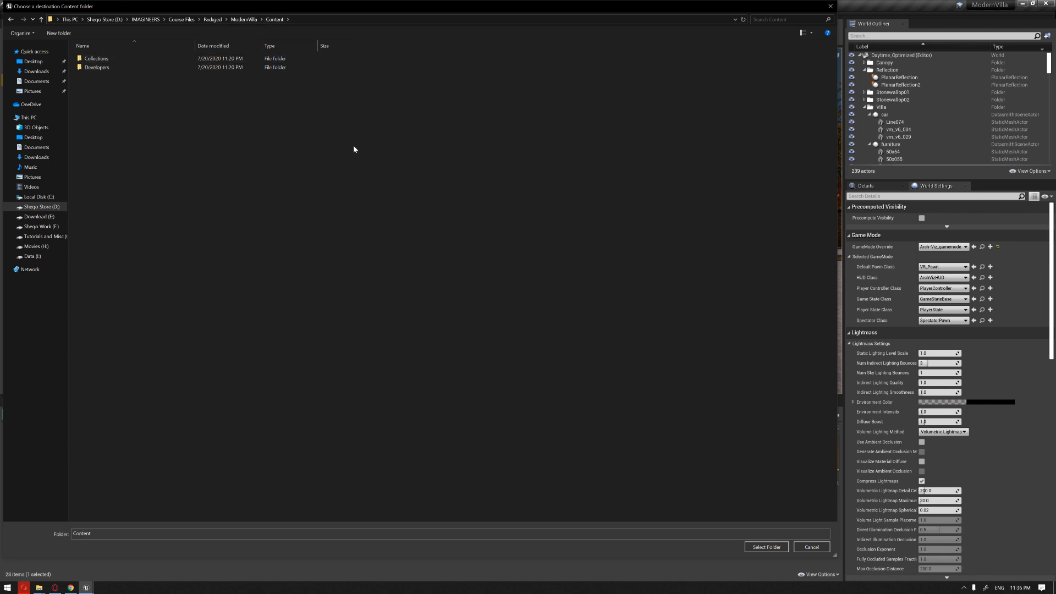
mouse_move(179, 139)
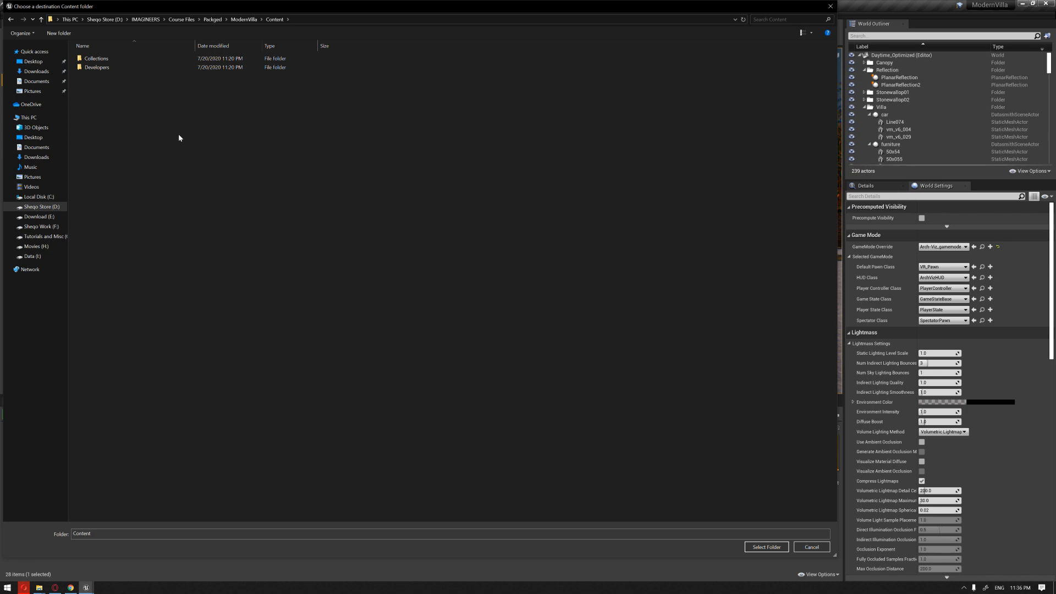
mouse_move(583, 412)
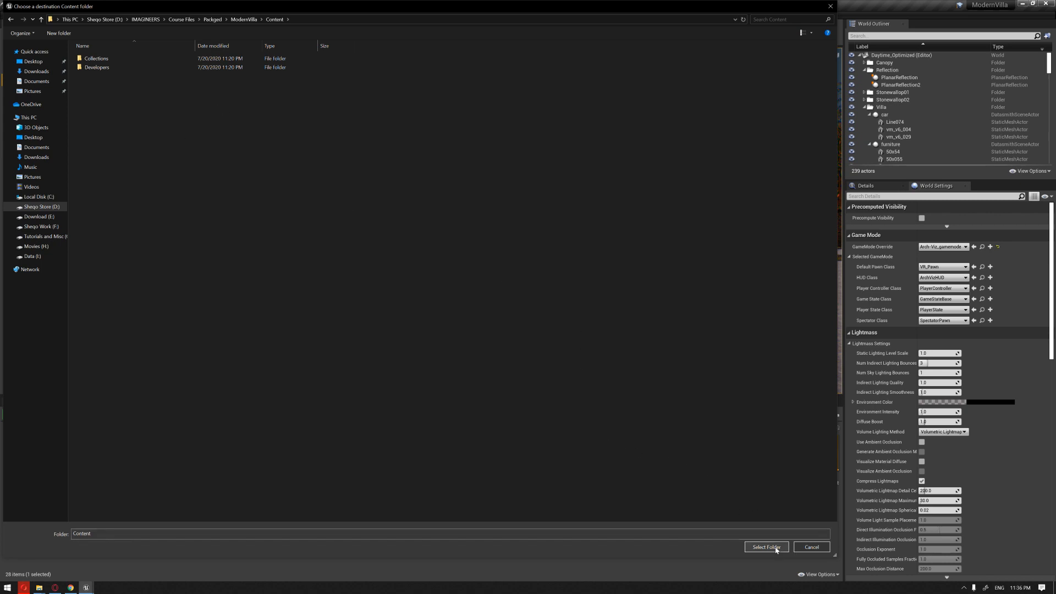
left_click(765, 546)
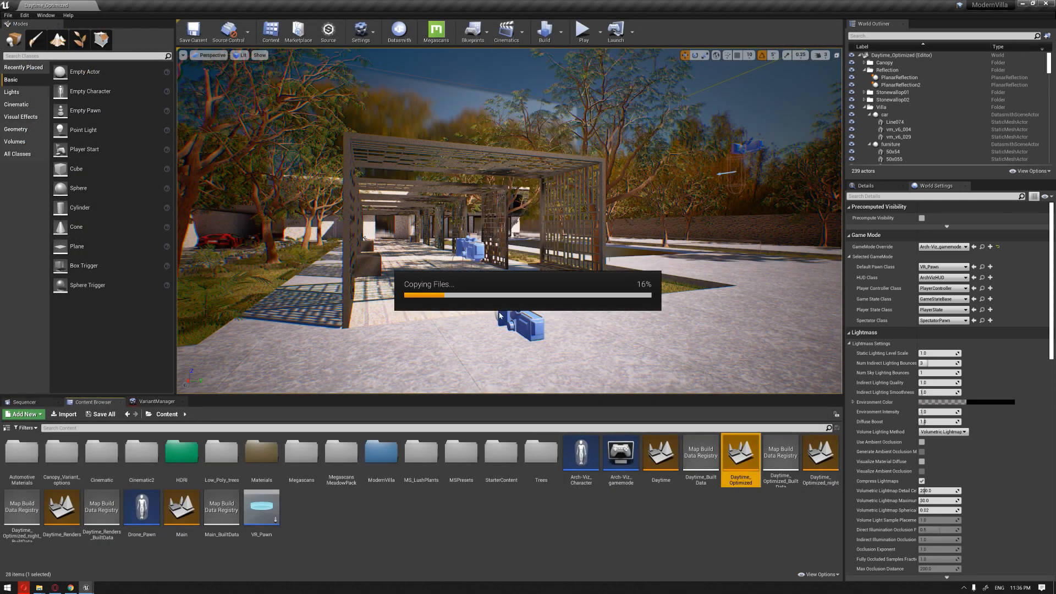
mouse_move(472, 343)
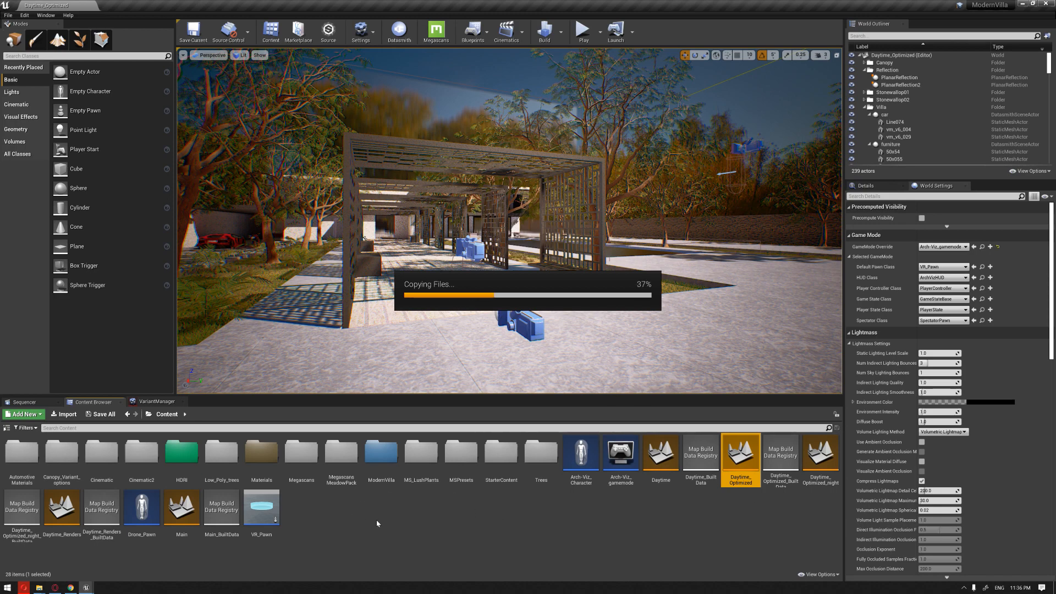
mouse_move(449, 514)
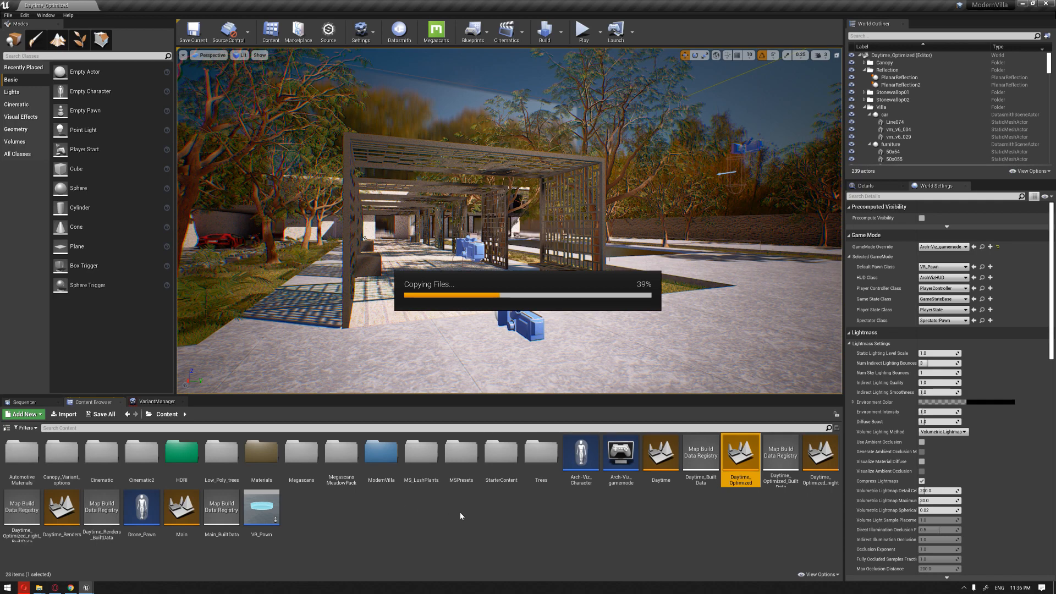
mouse_move(817, 479)
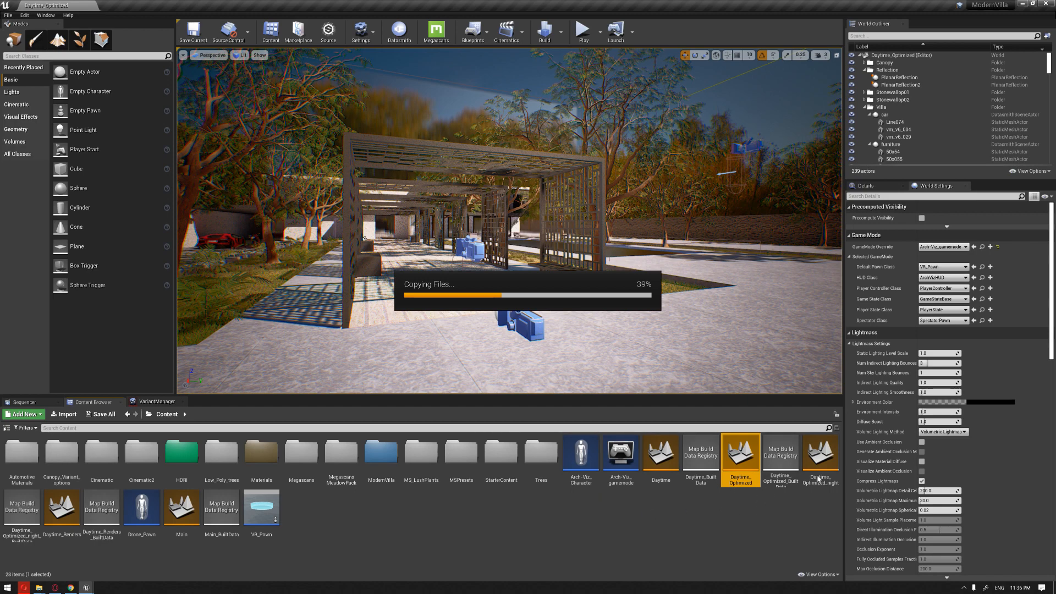
mouse_move(773, 472)
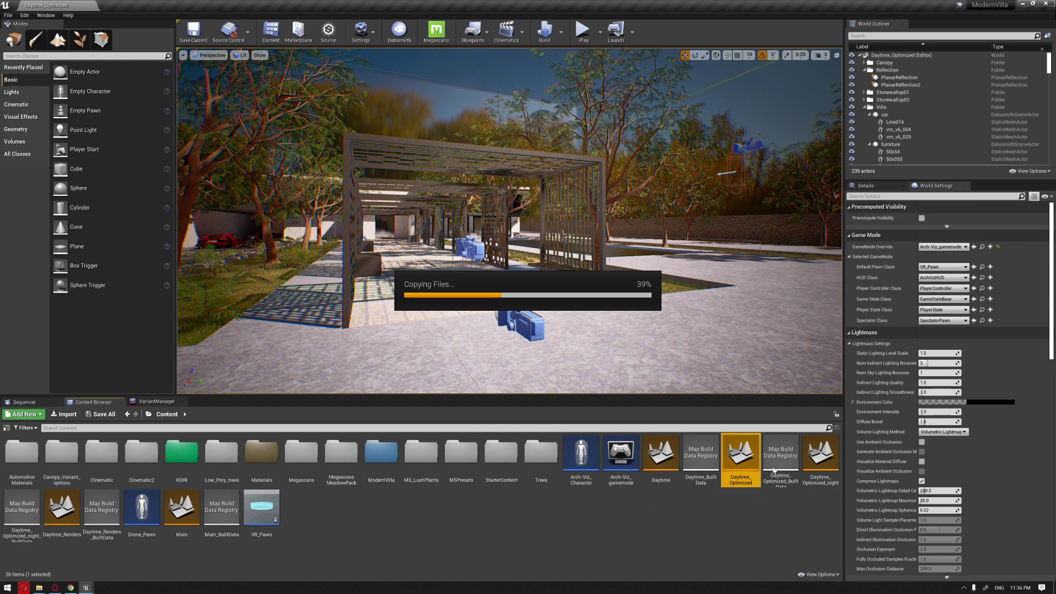
mouse_move(800, 502)
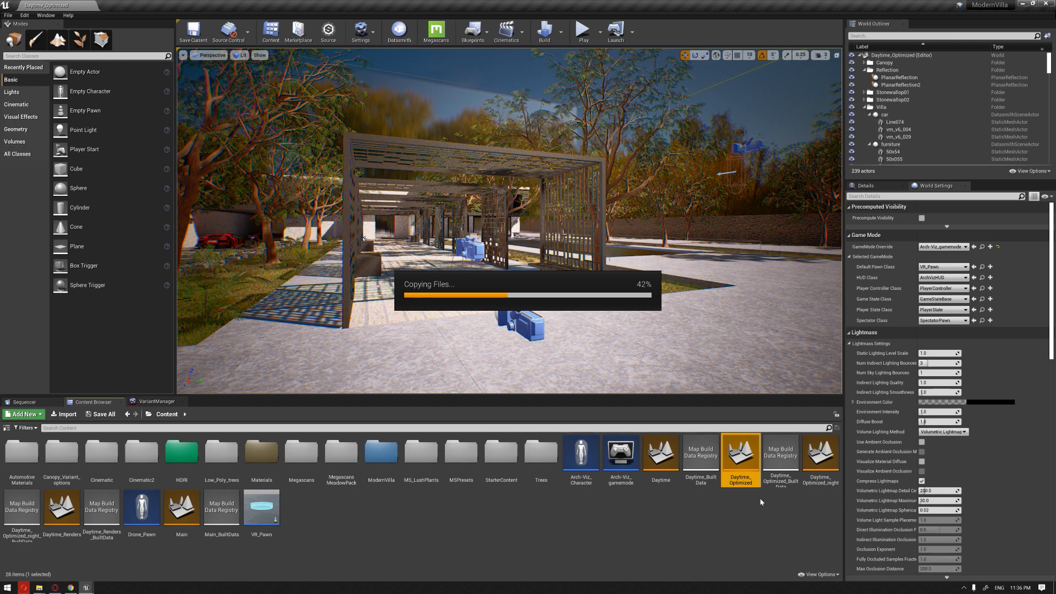
mouse_move(431, 459)
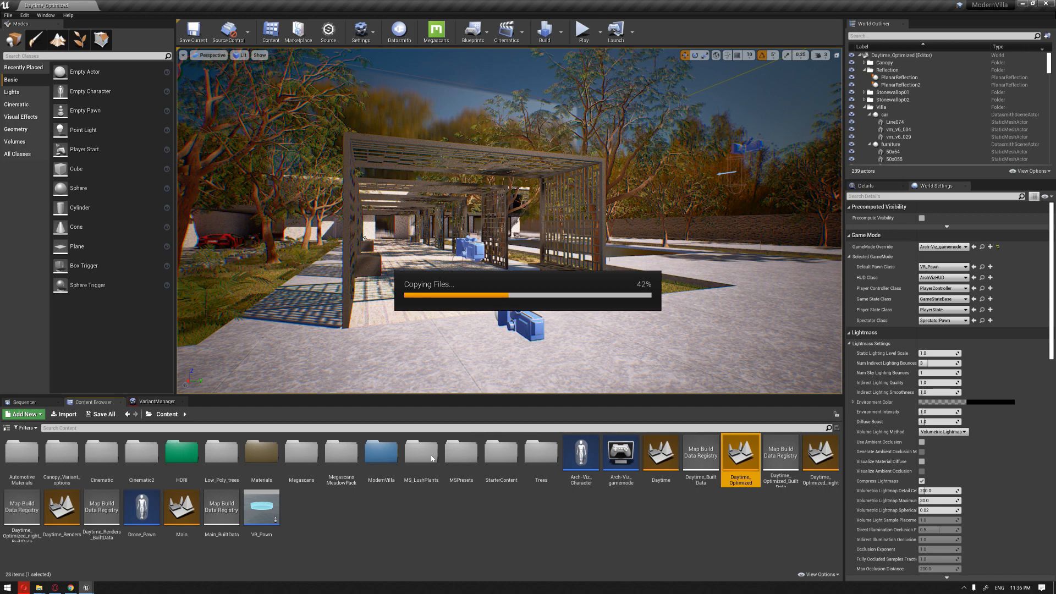
mouse_move(473, 388)
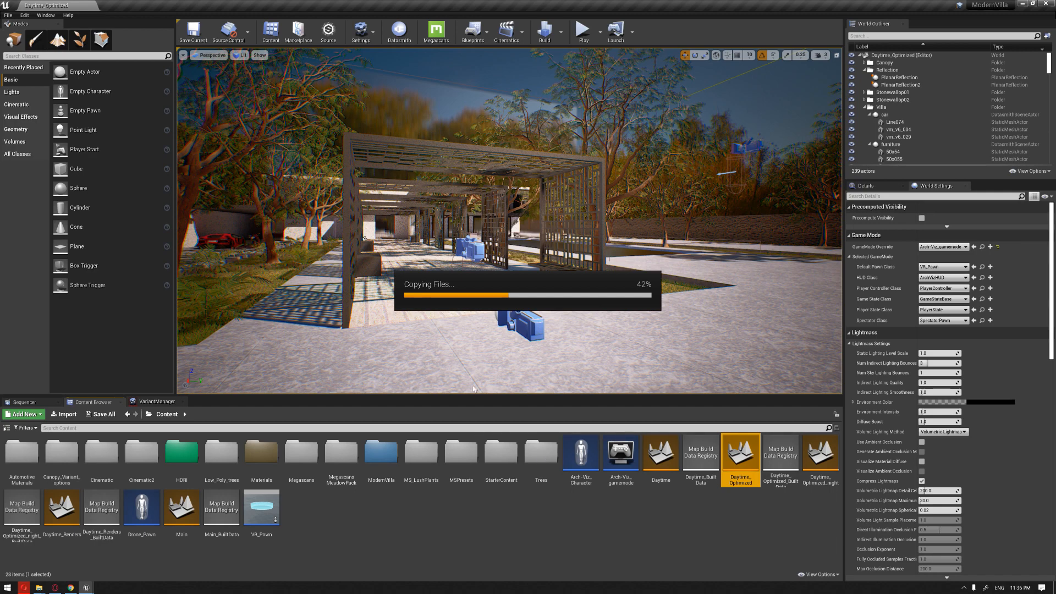
mouse_move(393, 344)
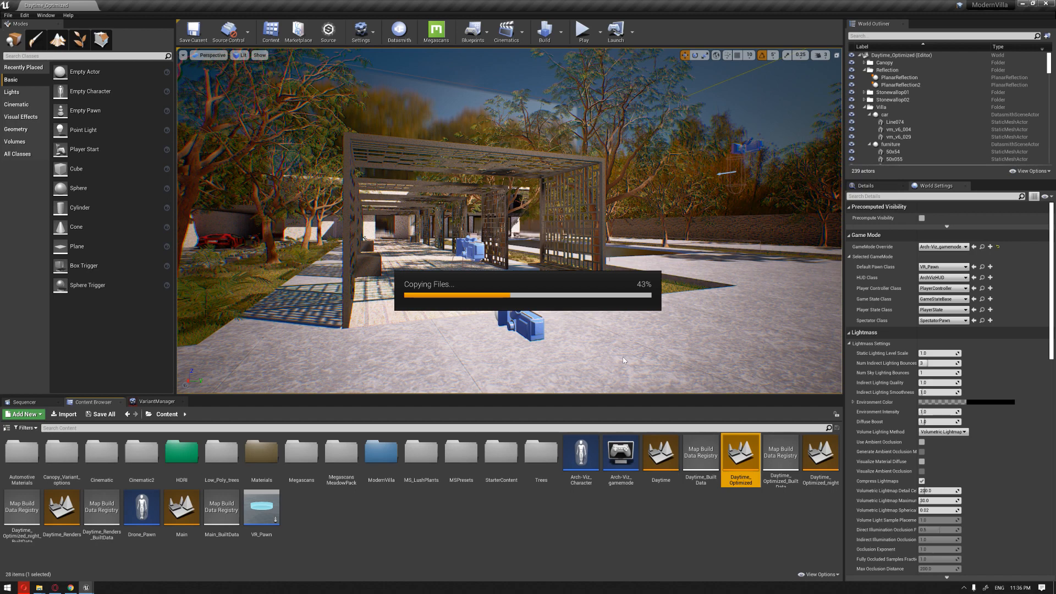
mouse_move(595, 352)
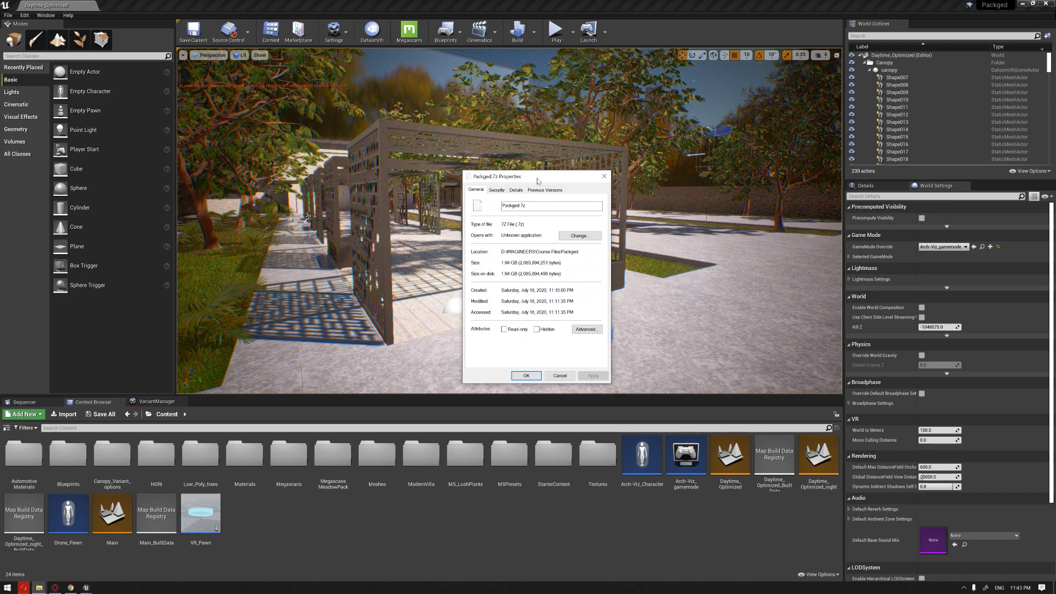
mouse_move(538, 180)
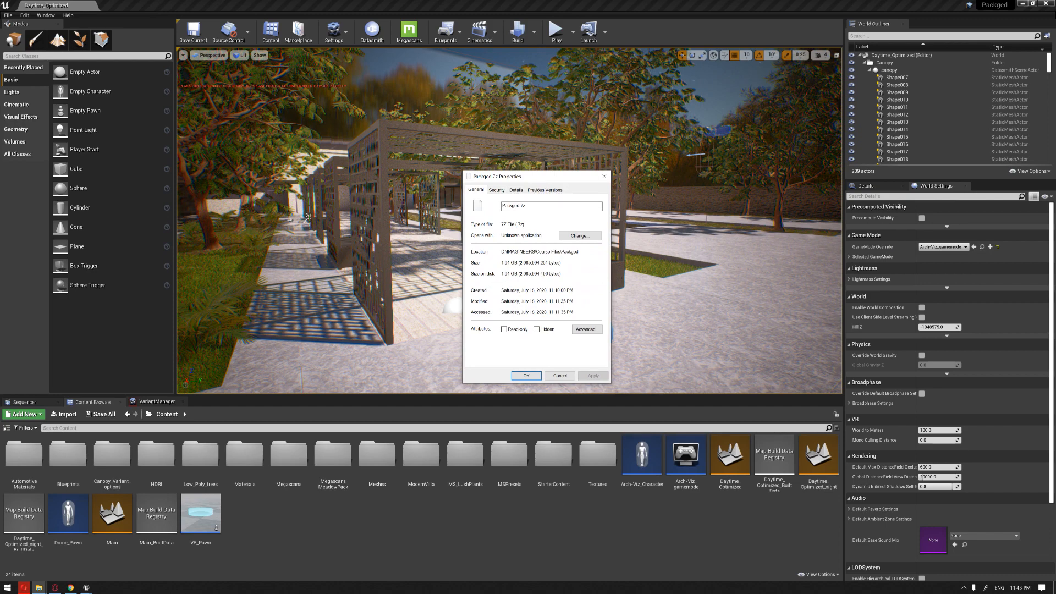
mouse_move(538, 200)
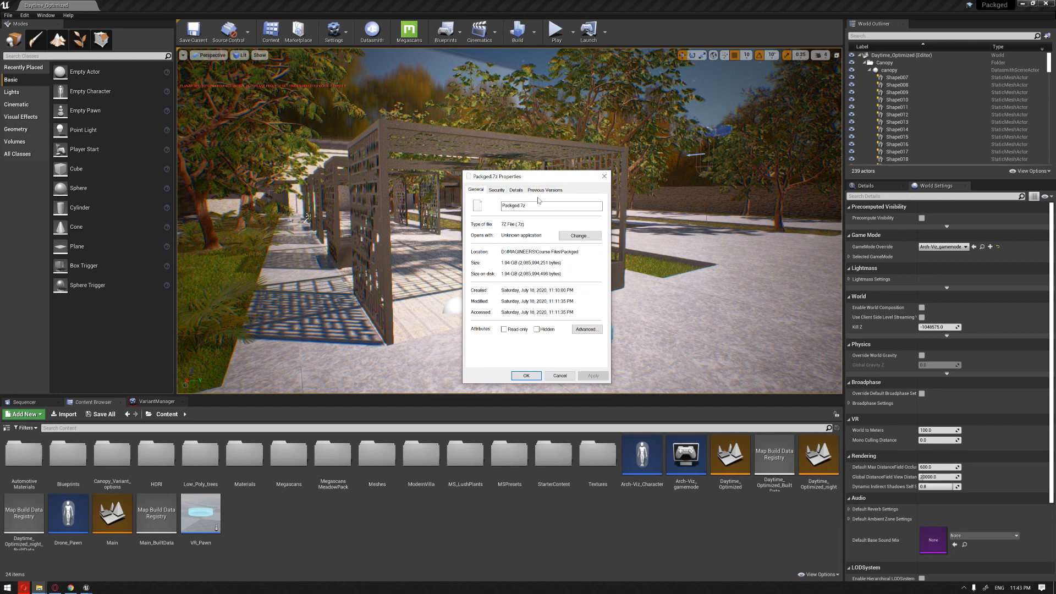
- Dismiss the Packaged.7z properties window, leaving the migrated Daytime_Optimized level open
left_click(526, 375)
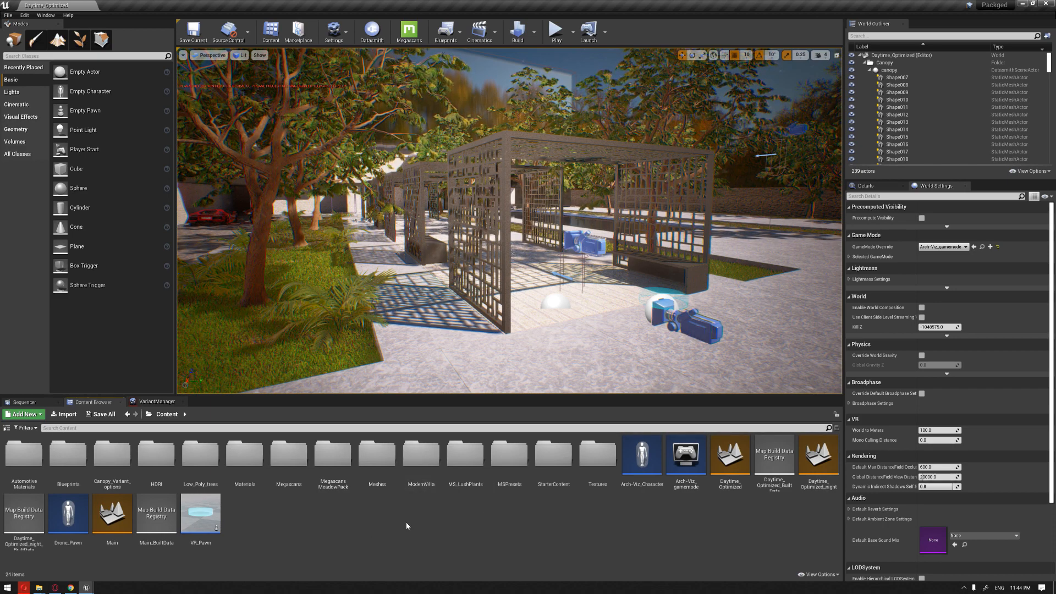
- Browse to MegascansMeadowPack > Grass_01 > Var1 in both projects to compare the meadow meshes
right_click(377, 455)
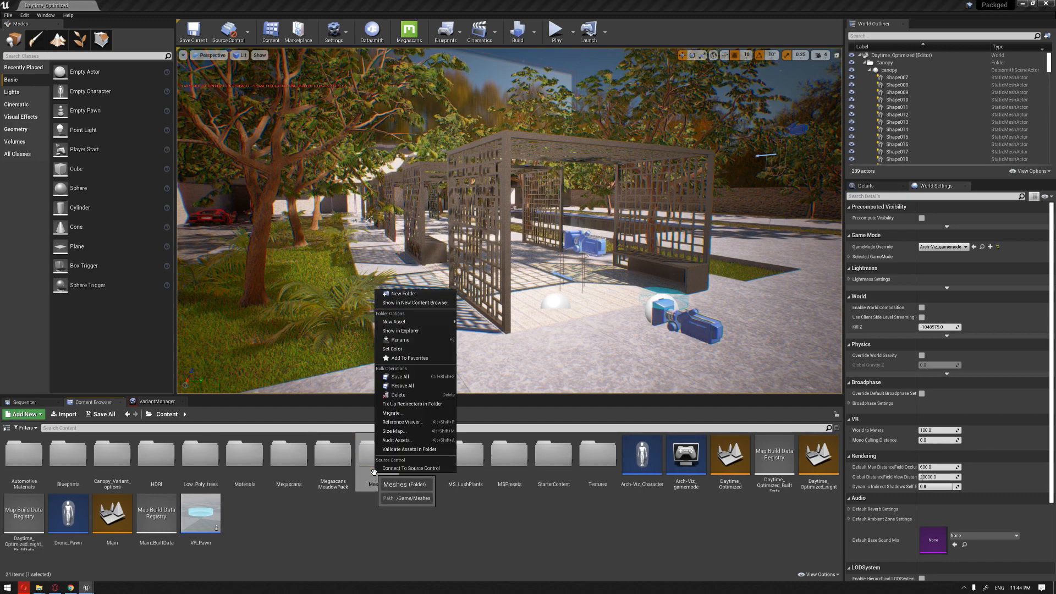
mouse_move(399, 412)
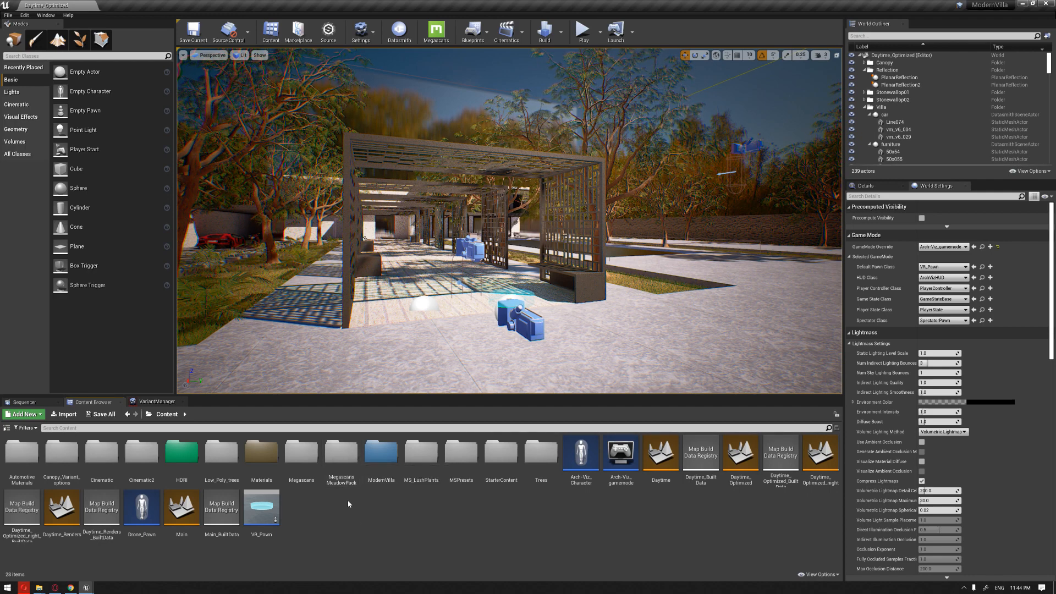
double_click(340, 452)
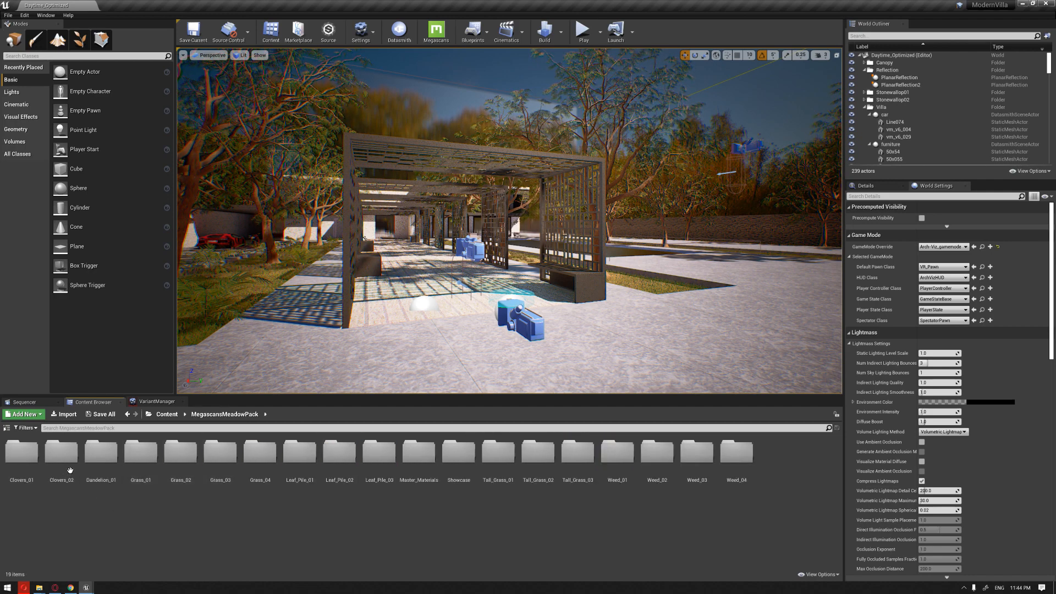
left_click(140, 455)
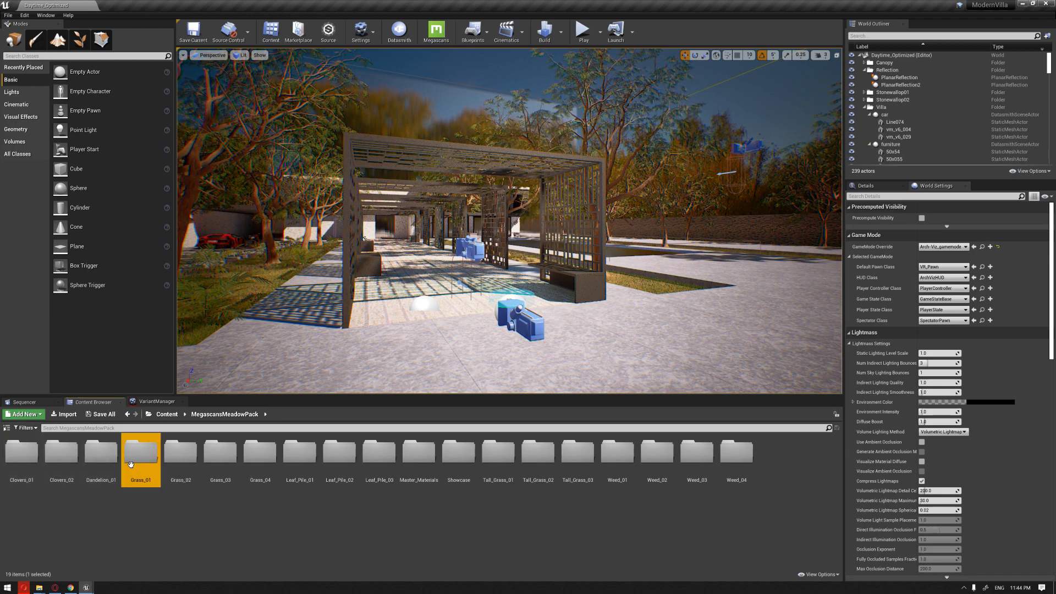
double_click(141, 450)
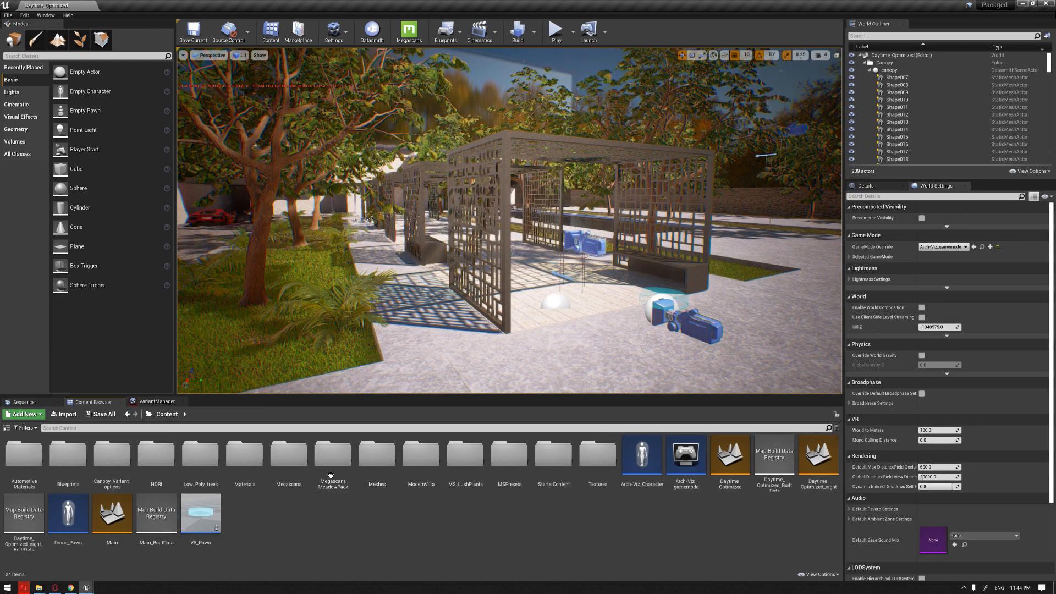
double_click(332, 452)
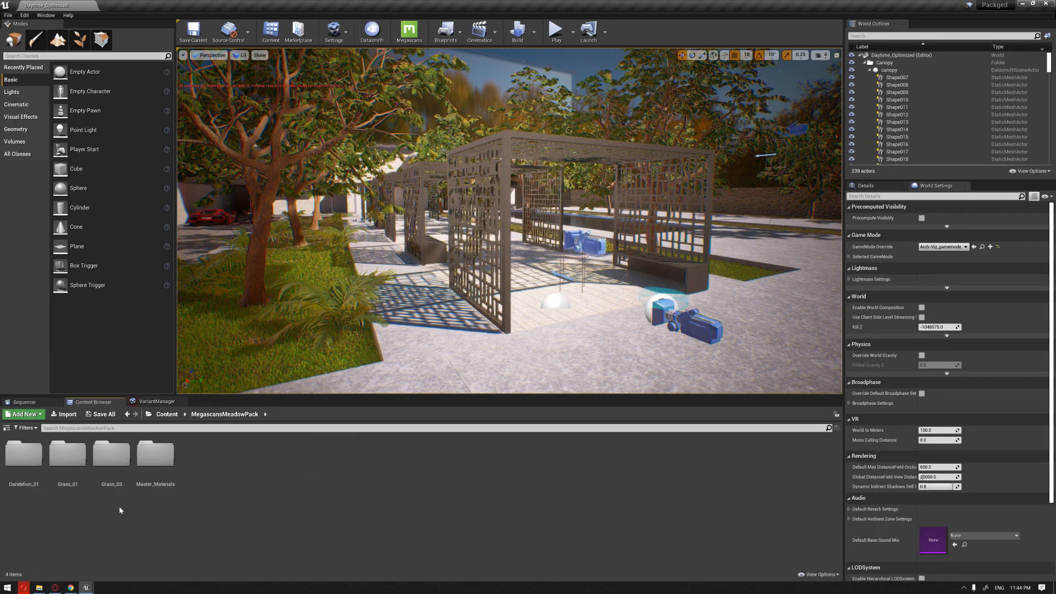
double_click(67, 453)
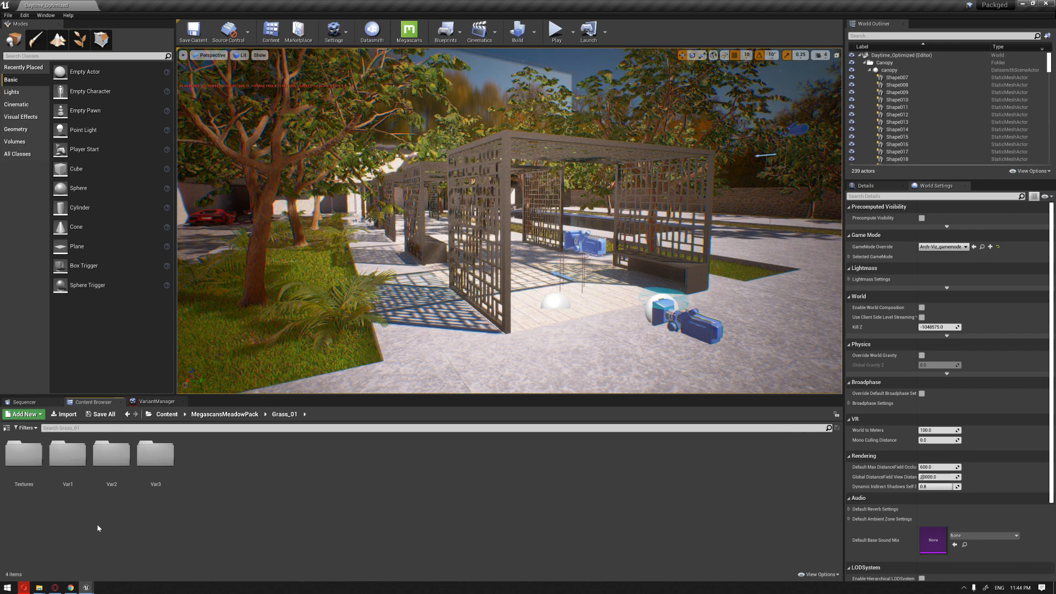
double_click(67, 452)
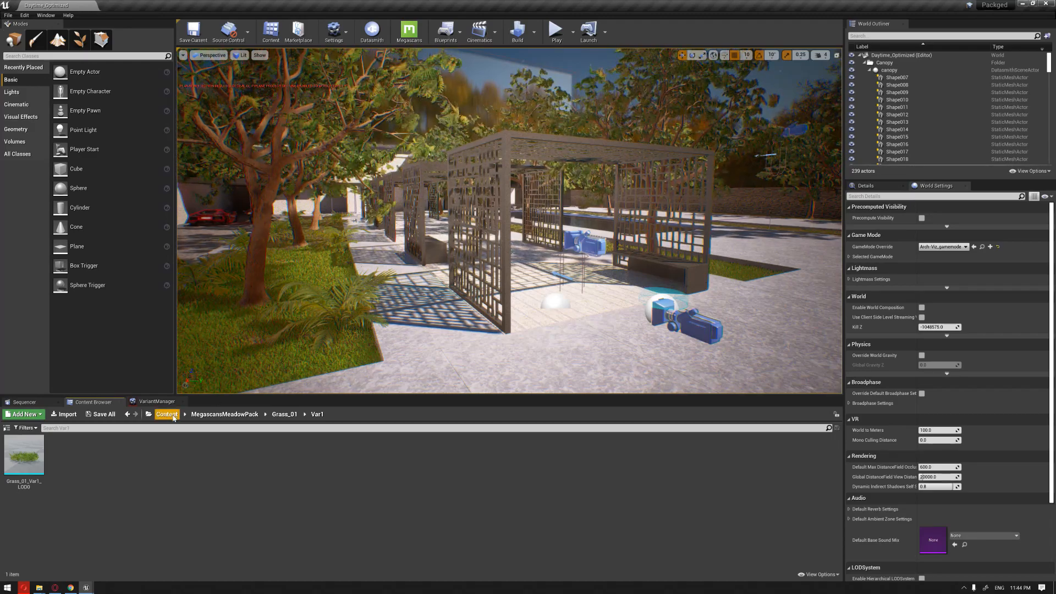
- Return to the top-level Content folder and bring up Project Settings
left_click(166, 414)
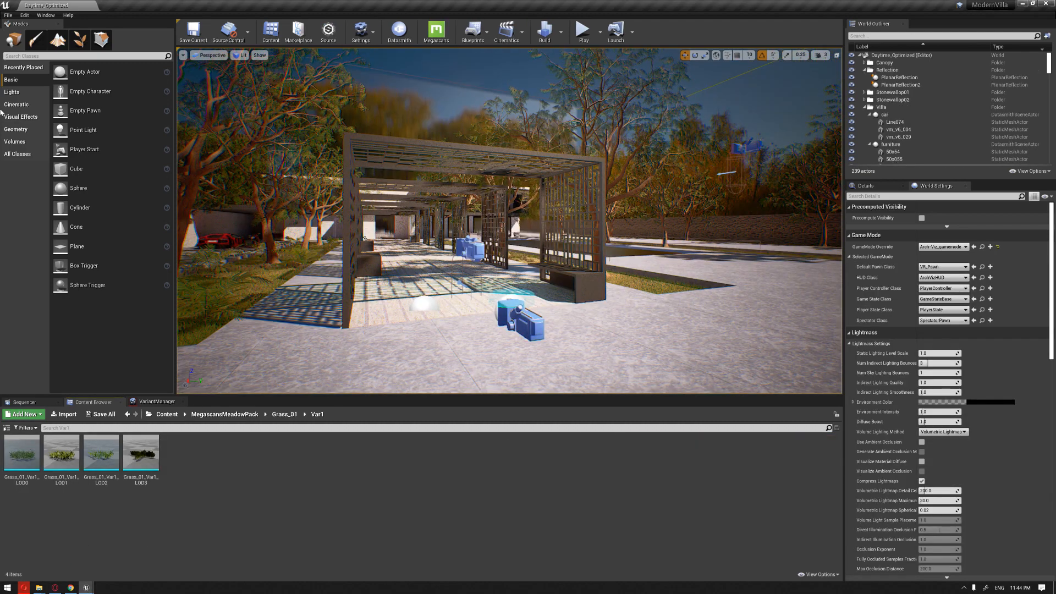
left_click(24, 14)
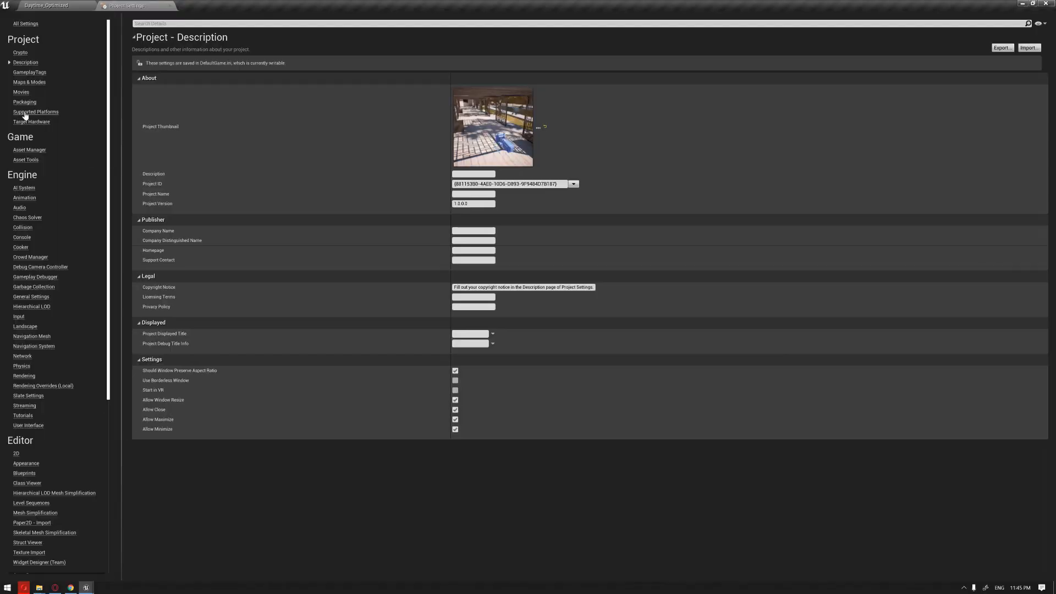
- Review the Engine > Input teleport and movement mappings, then close Project Settings
left_click(18, 316)
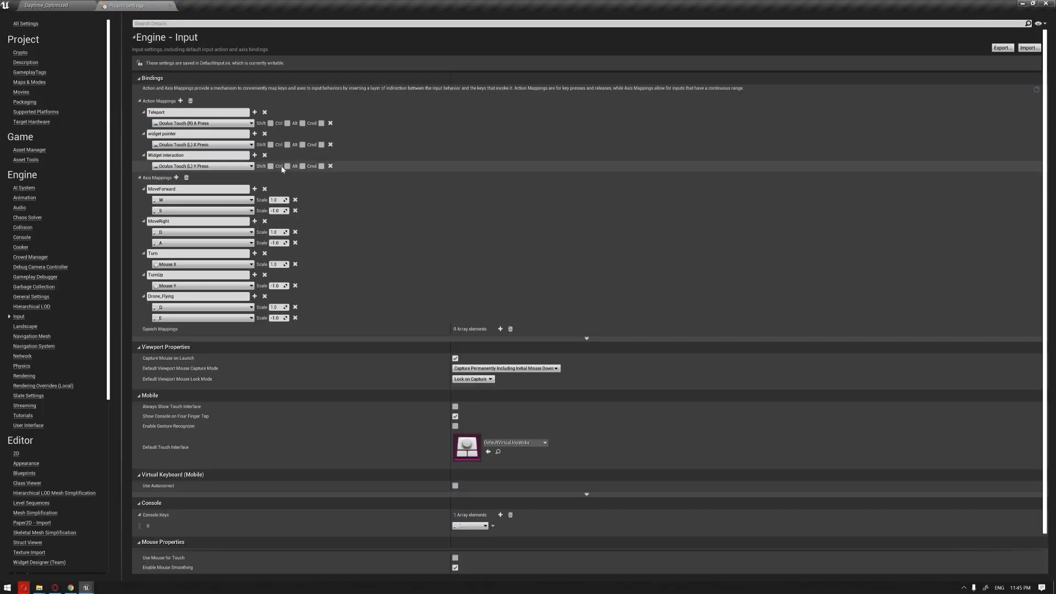
mouse_move(203, 173)
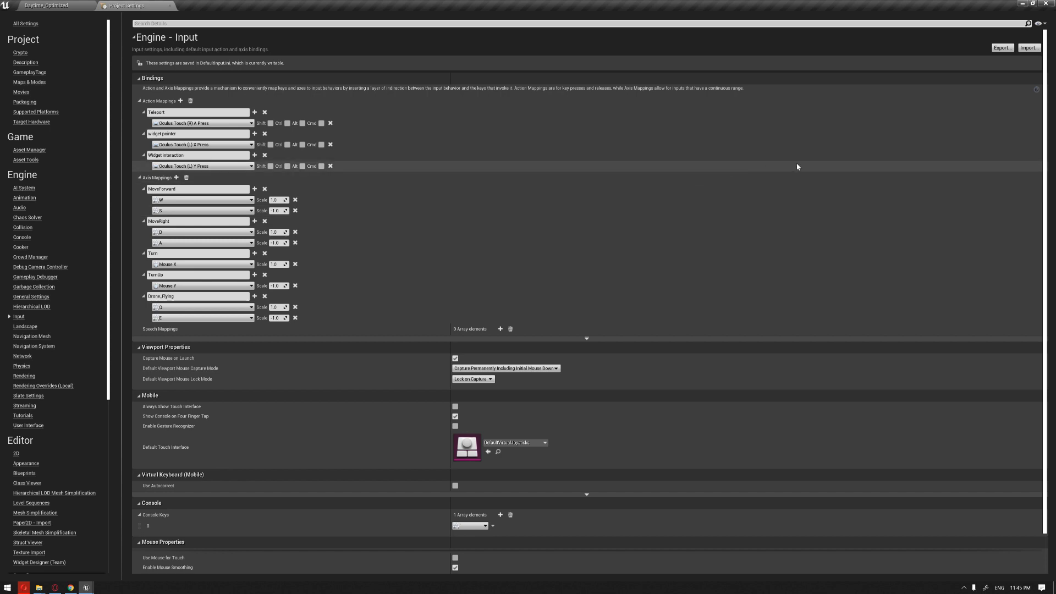
mouse_move(824, 167)
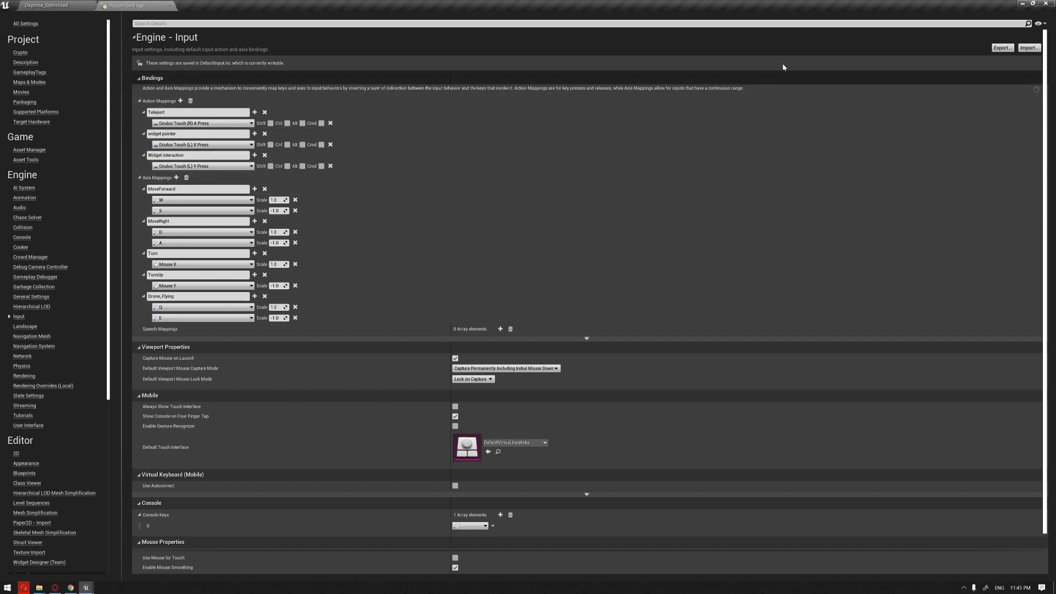
mouse_move(950, 60)
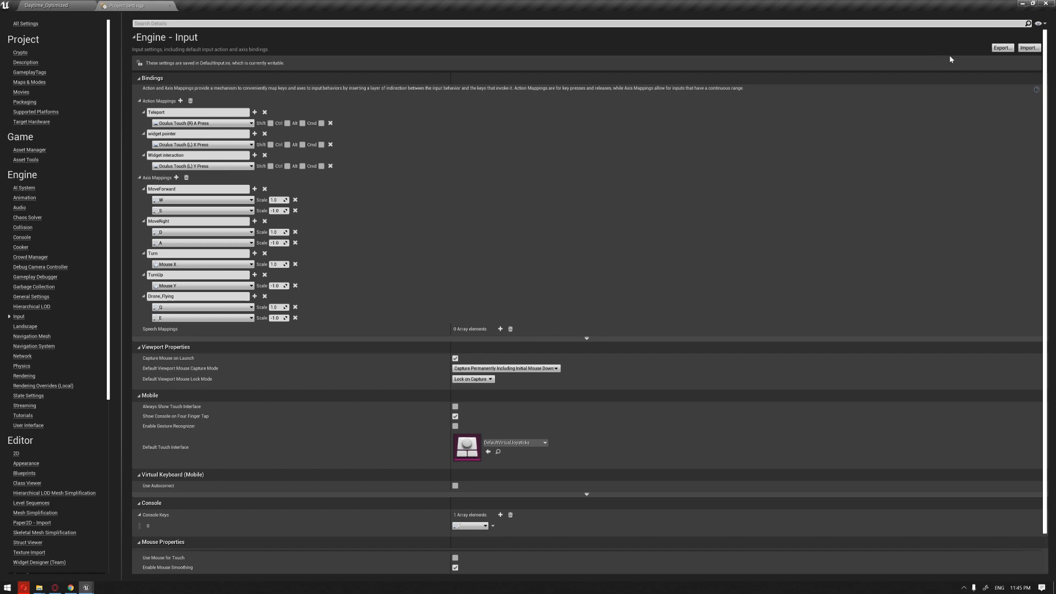
left_click(1000, 47)
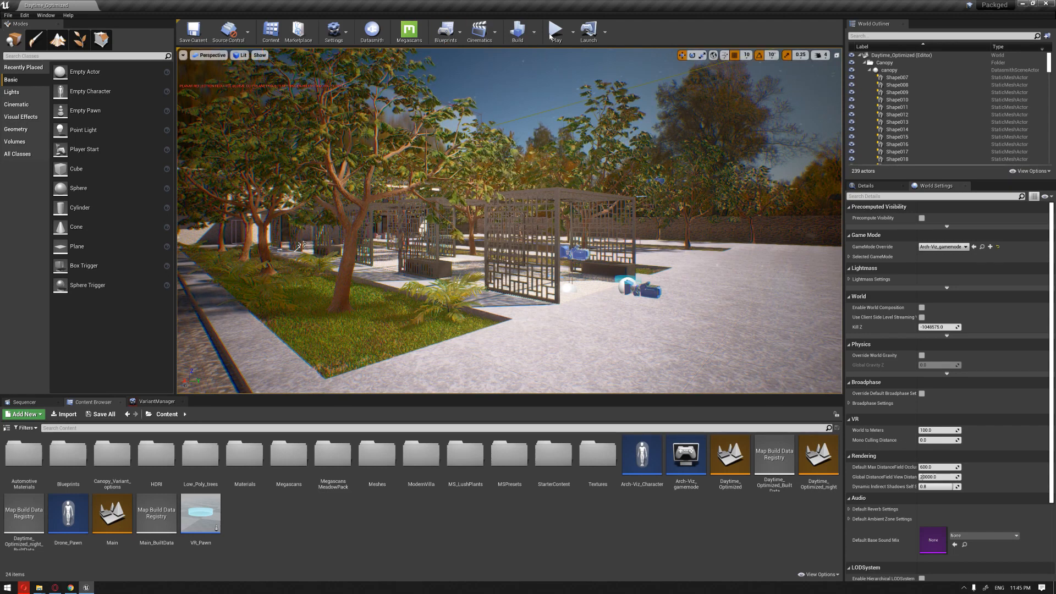
- Play-test the villa level in editor, stop it, and bring up Project Settings
left_click(554, 30)
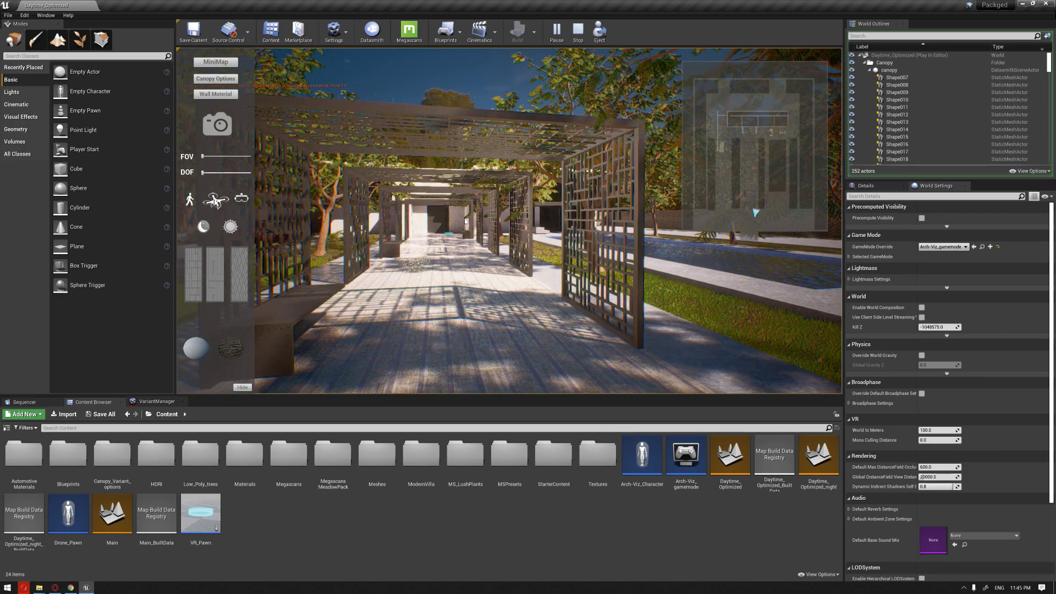
left_click(576, 31)
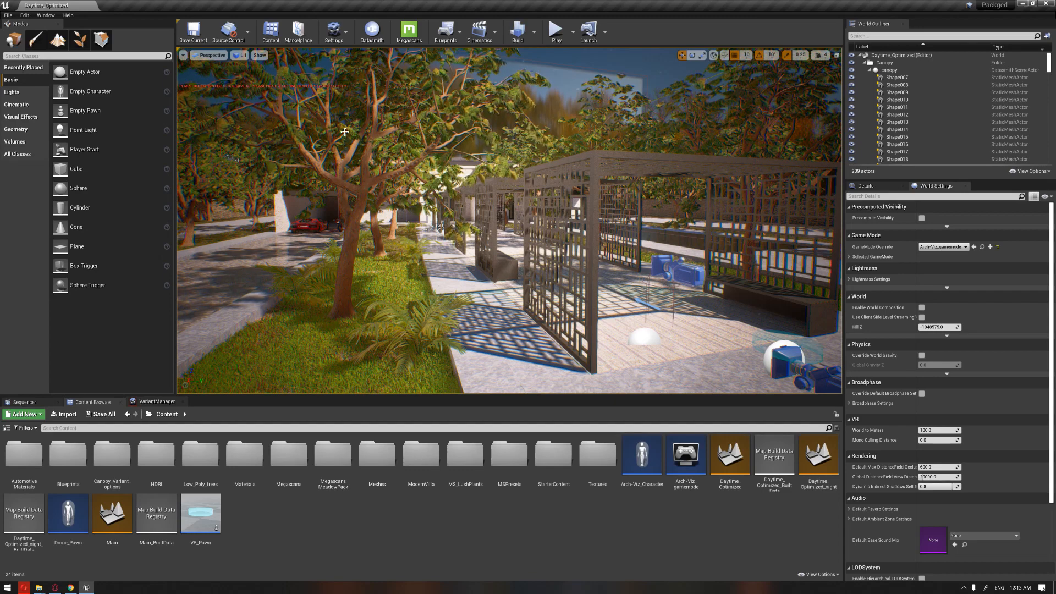
left_click(24, 14)
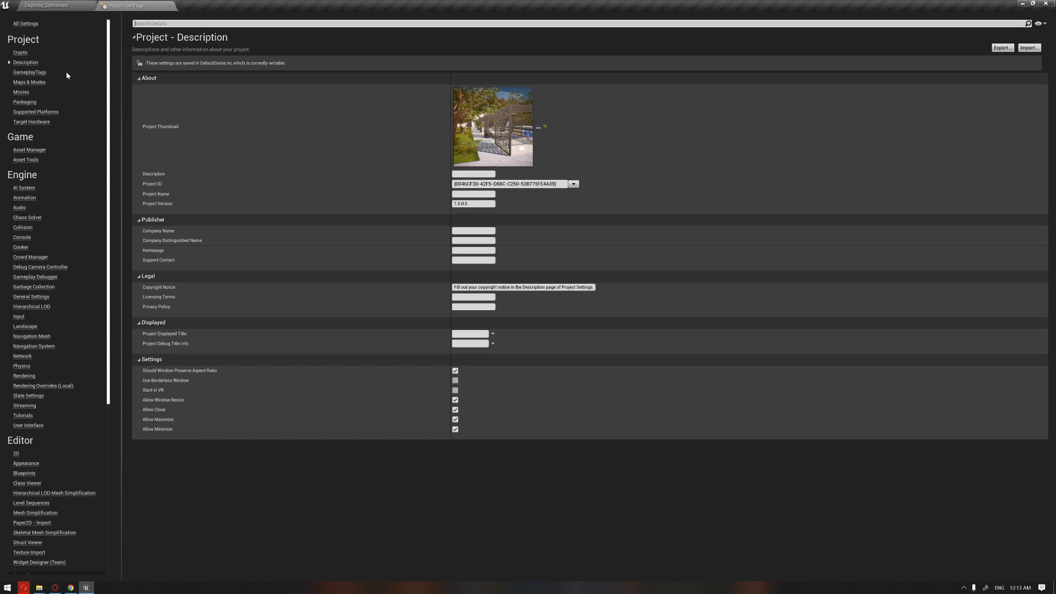
mouse_move(92, 46)
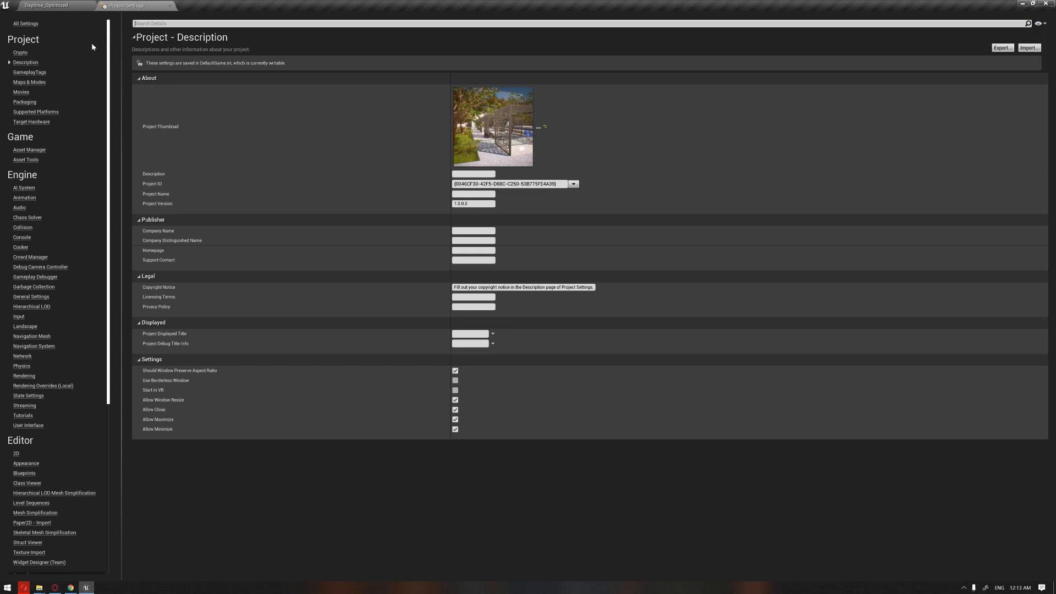
- Verify Maps & Modes shows Arch-Viz_gamemode and Daytime_Optimized as startup and default map, then close settings
left_click(29, 81)
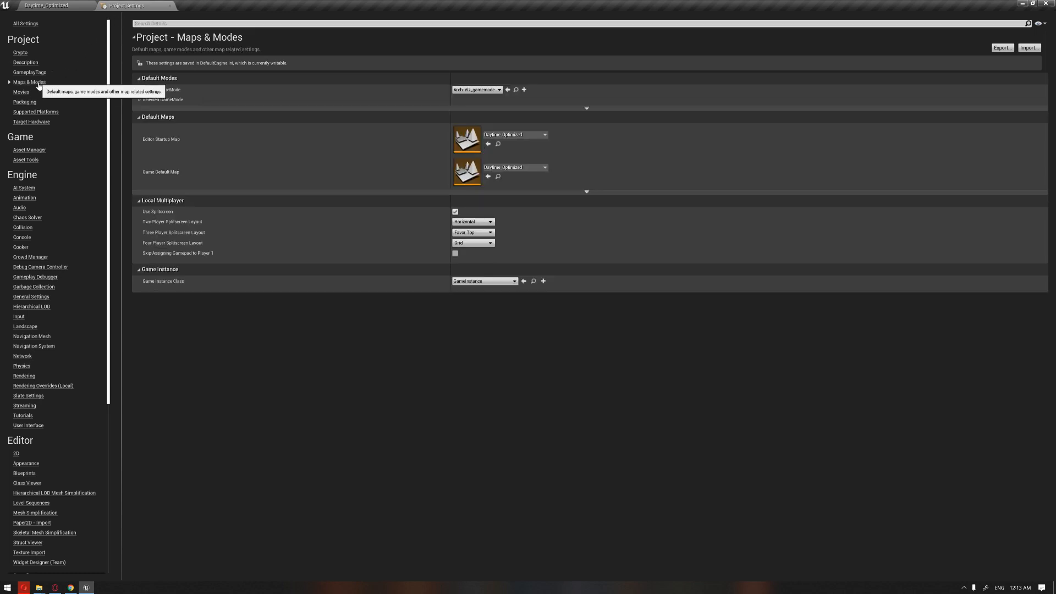
mouse_move(475, 89)
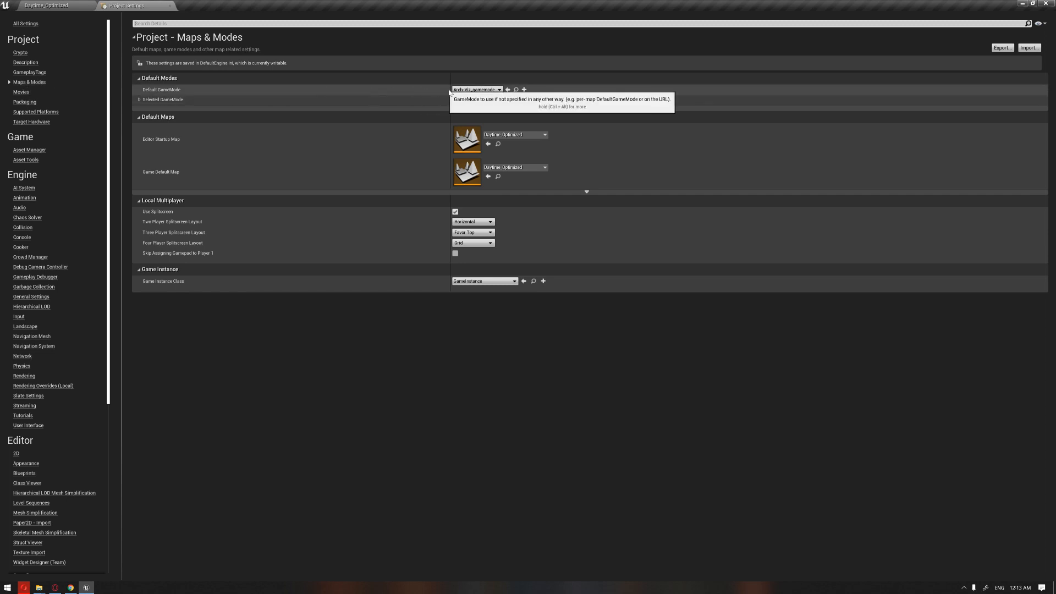
mouse_move(213, 97)
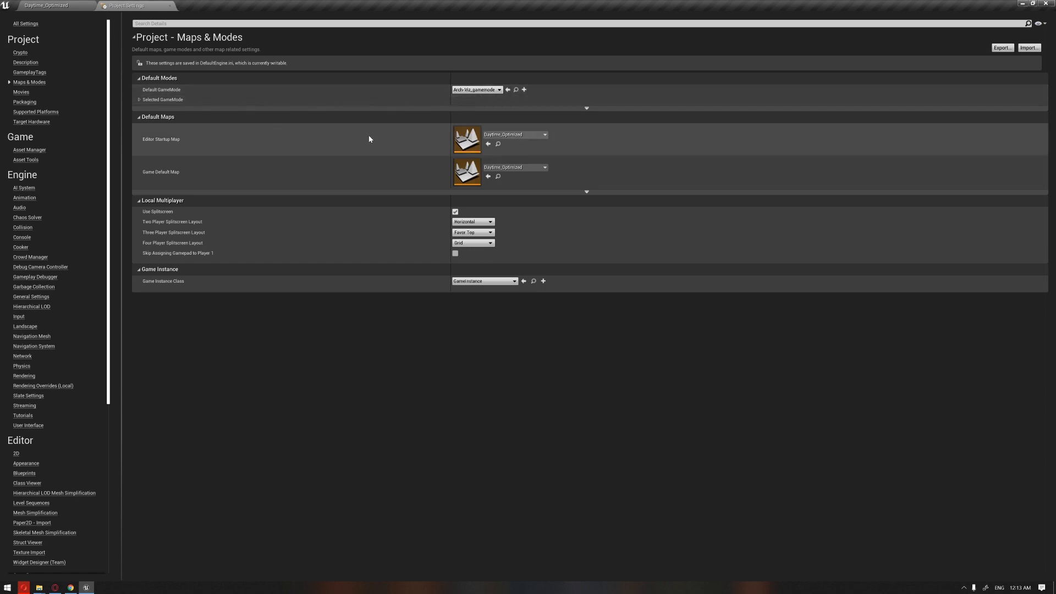
mouse_move(410, 140)
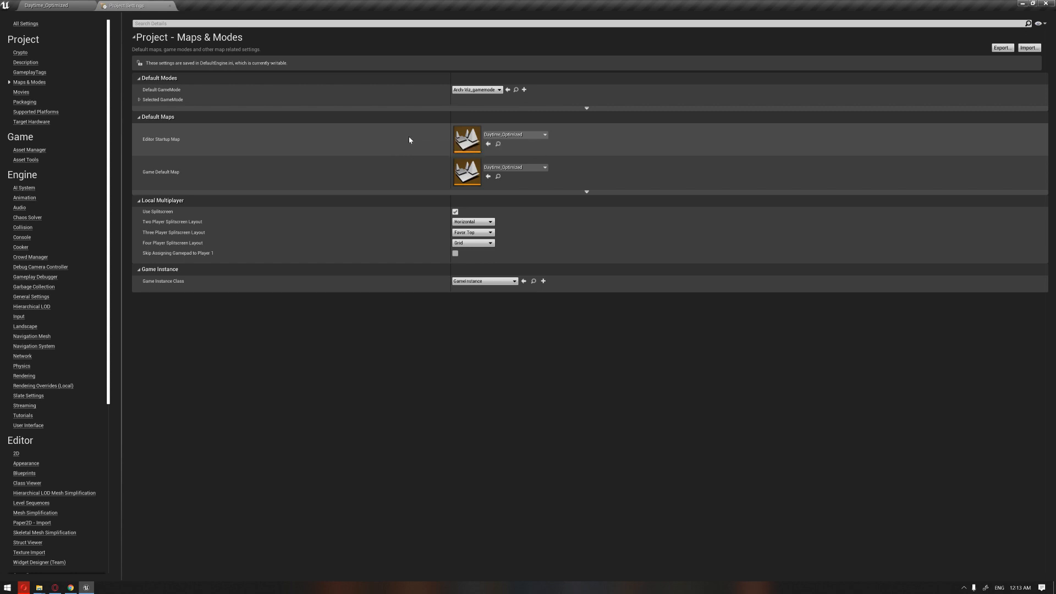
mouse_move(514, 134)
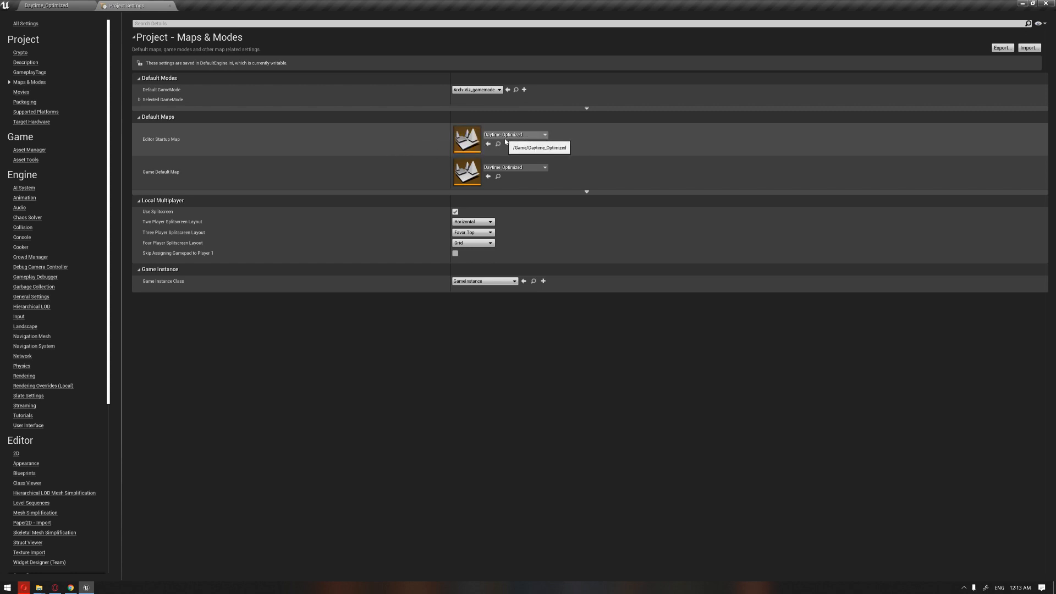
mouse_move(175, 10)
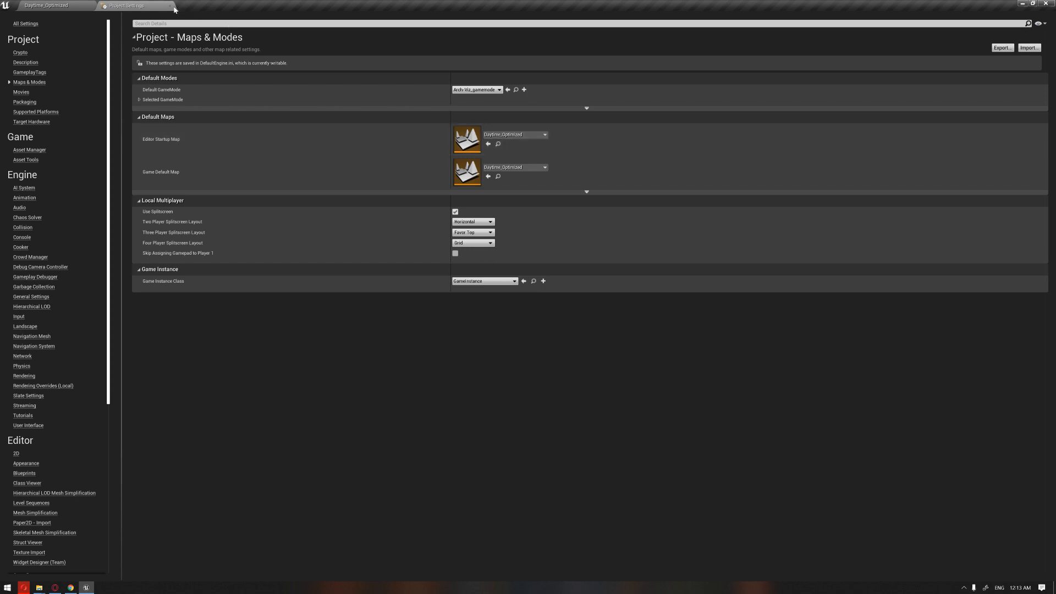
mouse_move(169, 5)
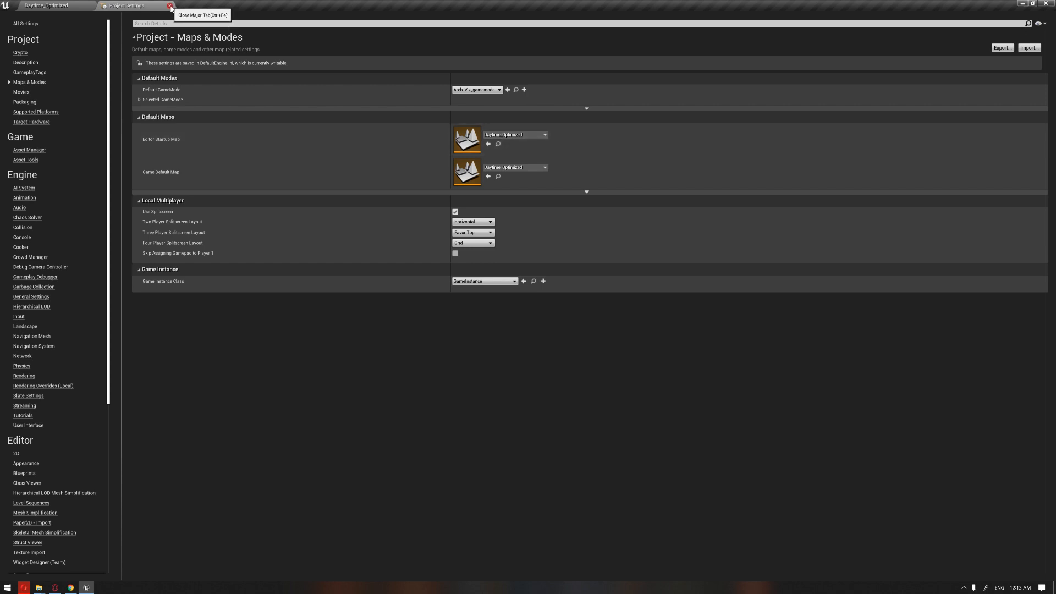
mouse_move(265, 142)
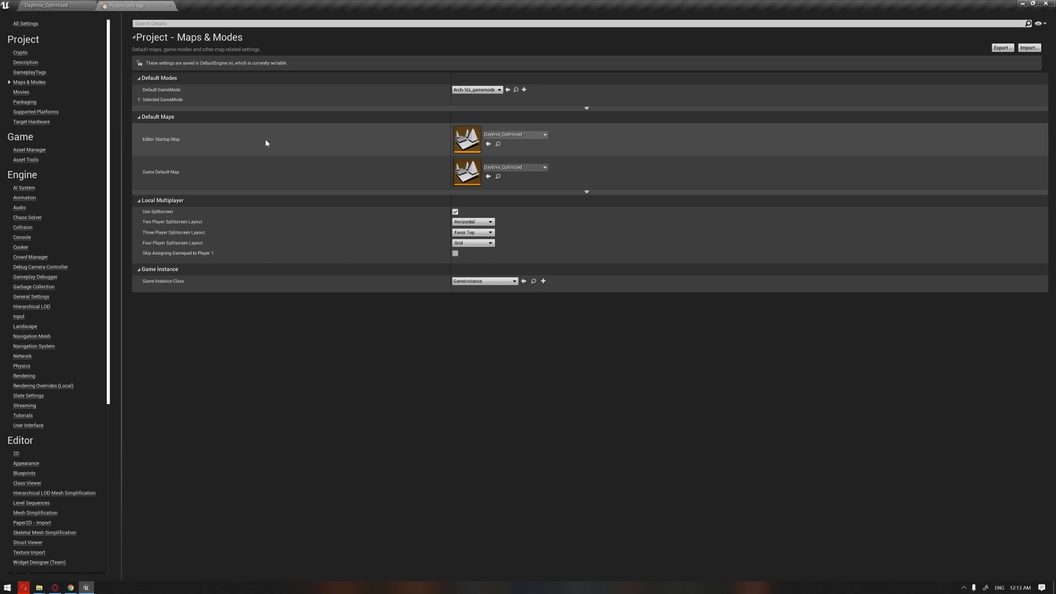
mouse_move(170, 5)
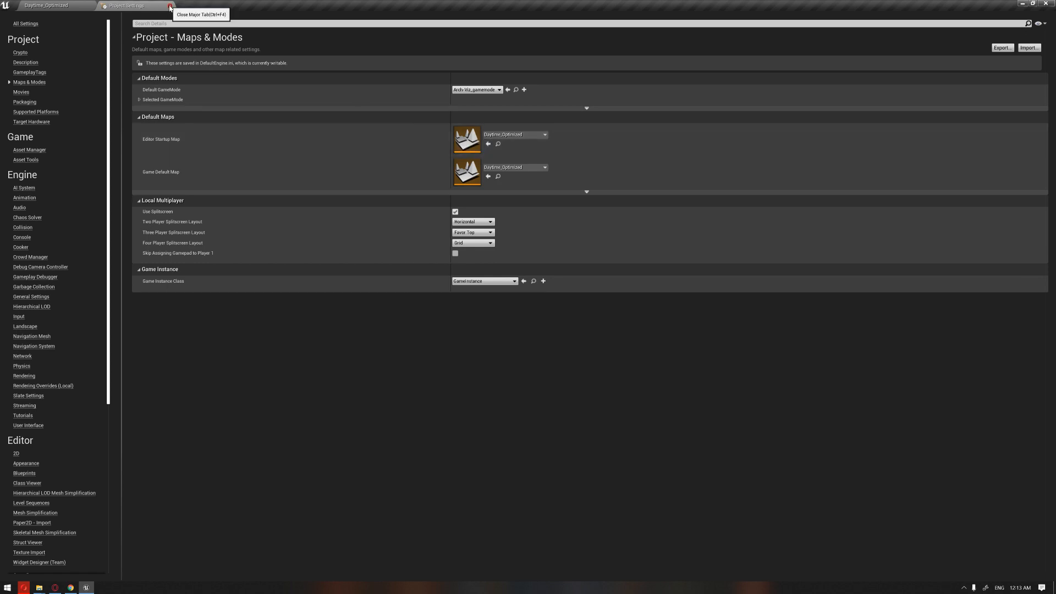
left_click(170, 6)
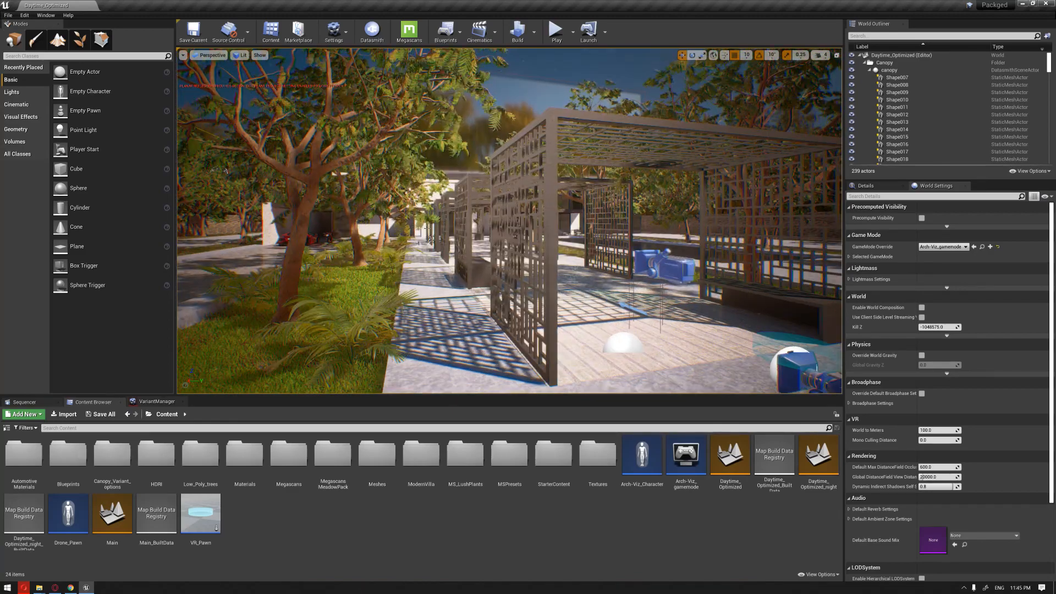
- Package the project for Windows (64-bit) into Desktop\packaging and show the output log
left_click(8, 15)
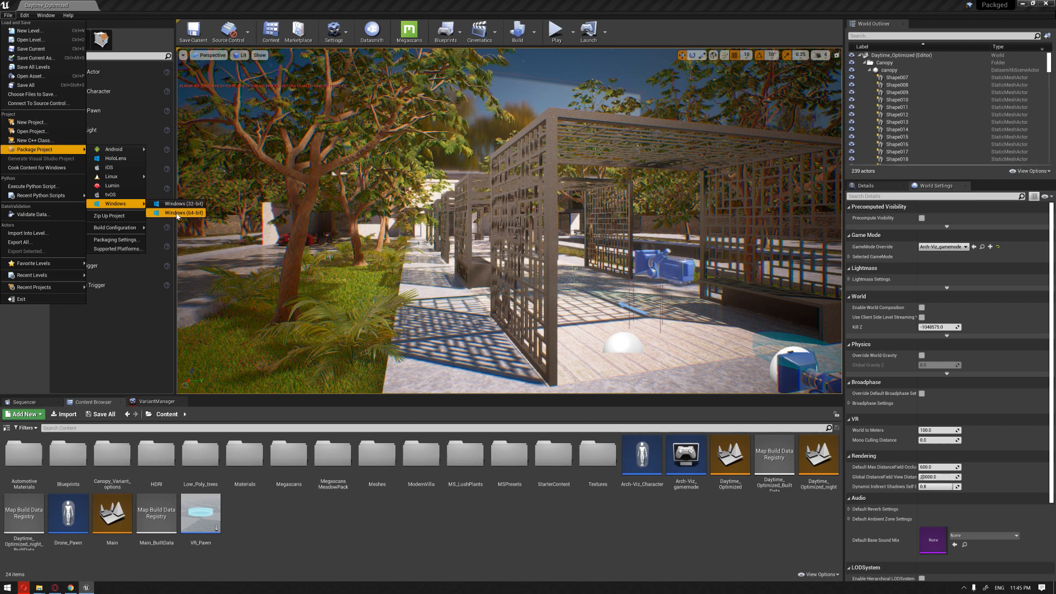
mouse_move(176, 212)
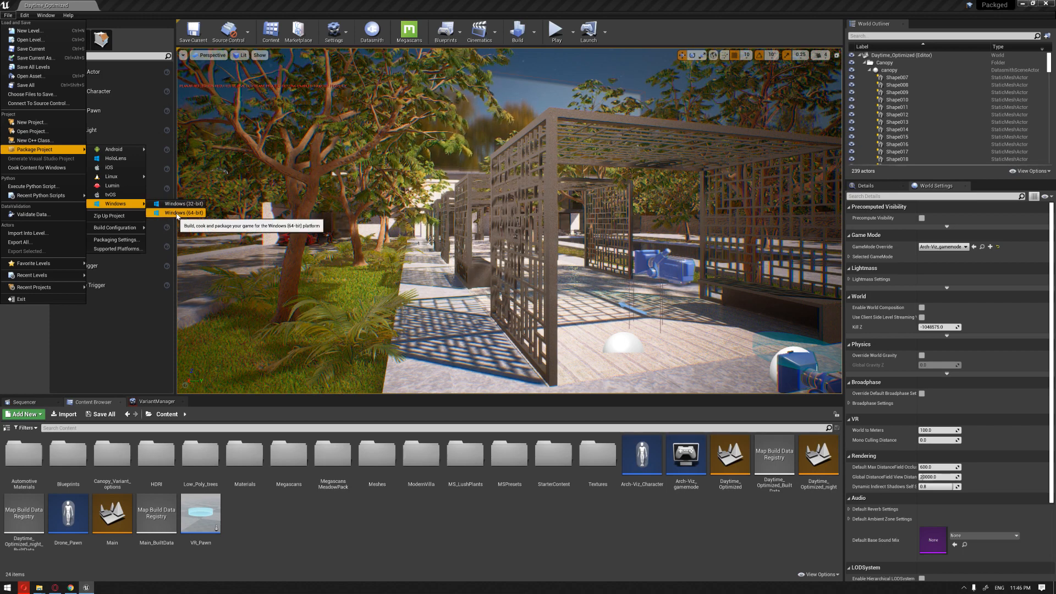
left_click(184, 213)
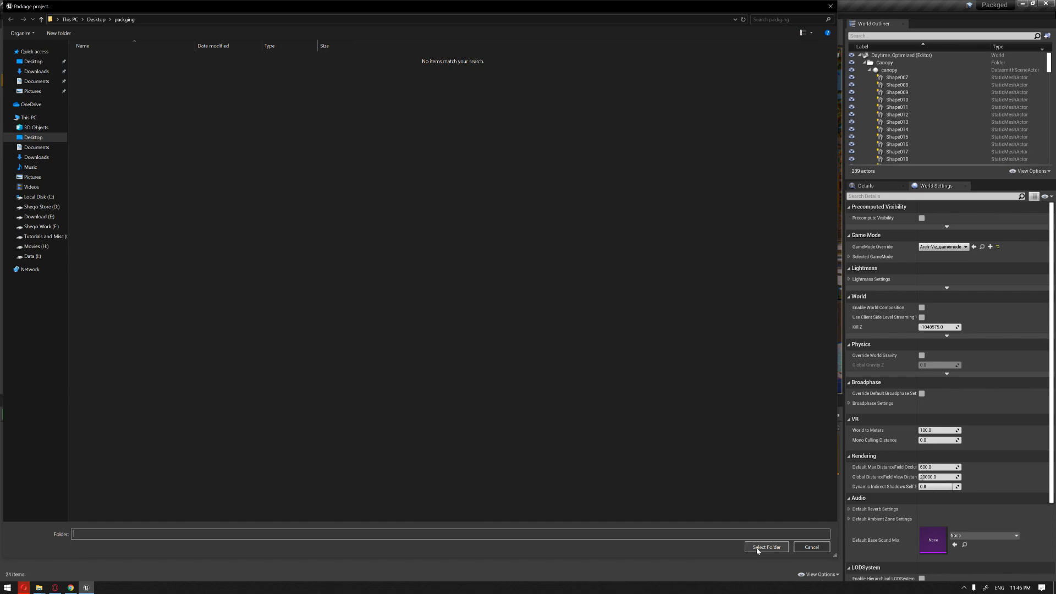
left_click(766, 547)
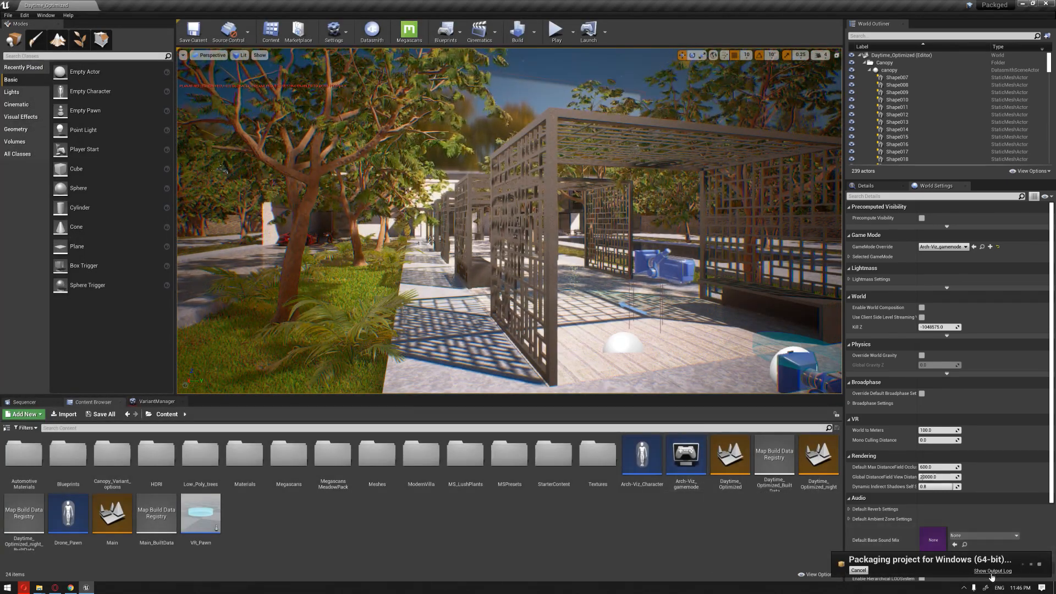
left_click(990, 571)
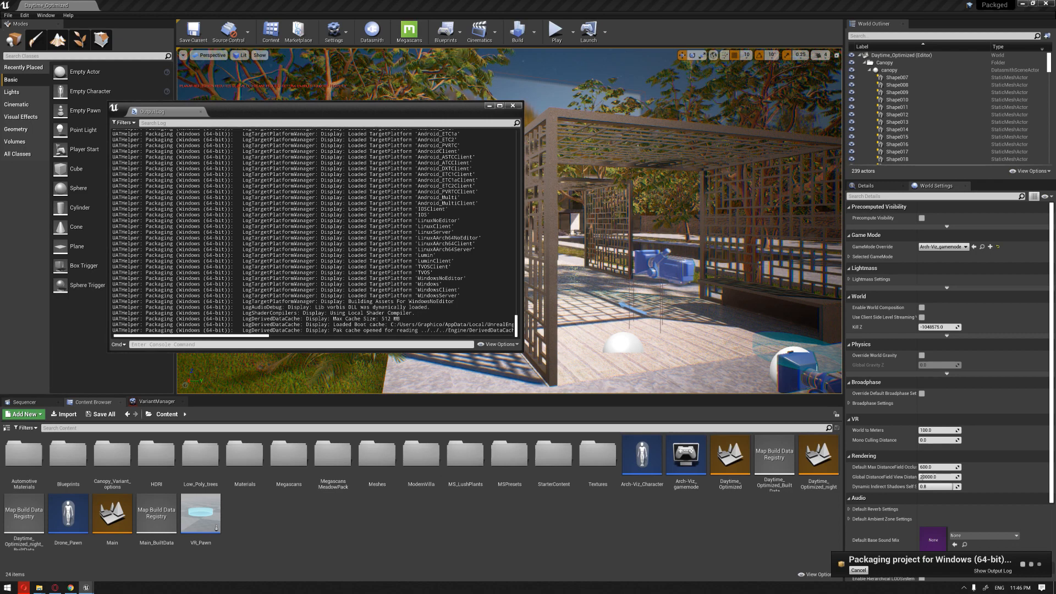
- Wait for BUILD SUCCESSFUL, then open the folder holding the packaged build
scroll("down", 3)
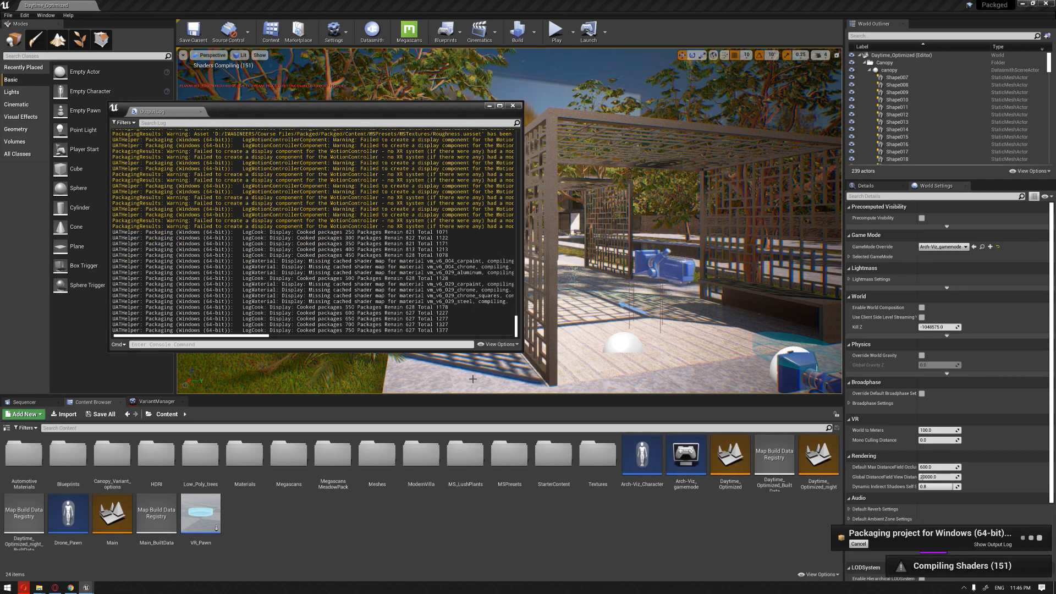
mouse_move(577, 505)
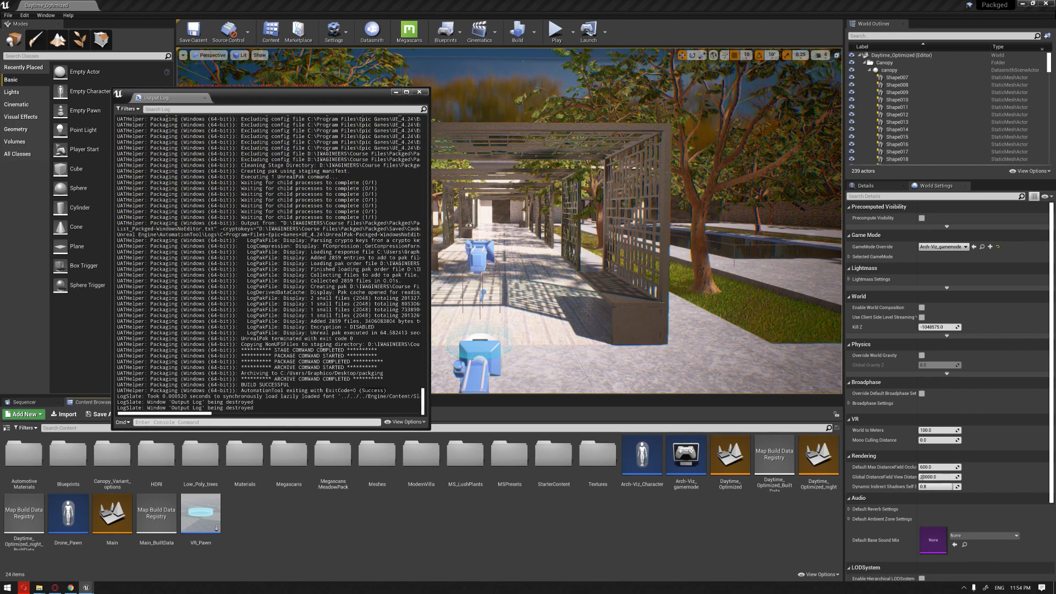
left_click(420, 92)
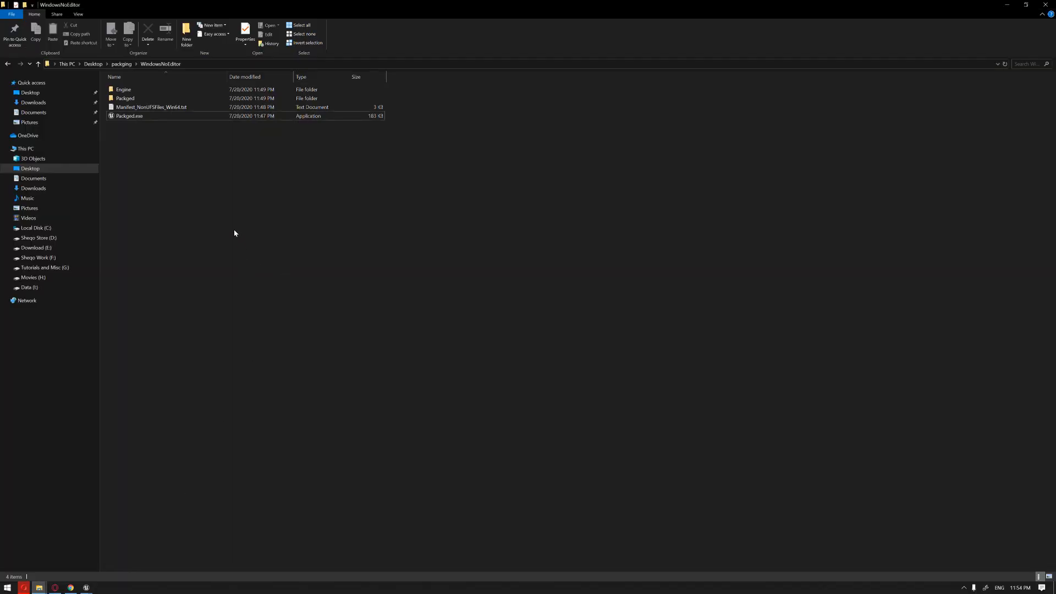
- Run Packaged.exe from the WindowsNoEditor output folder
left_click(129, 115)
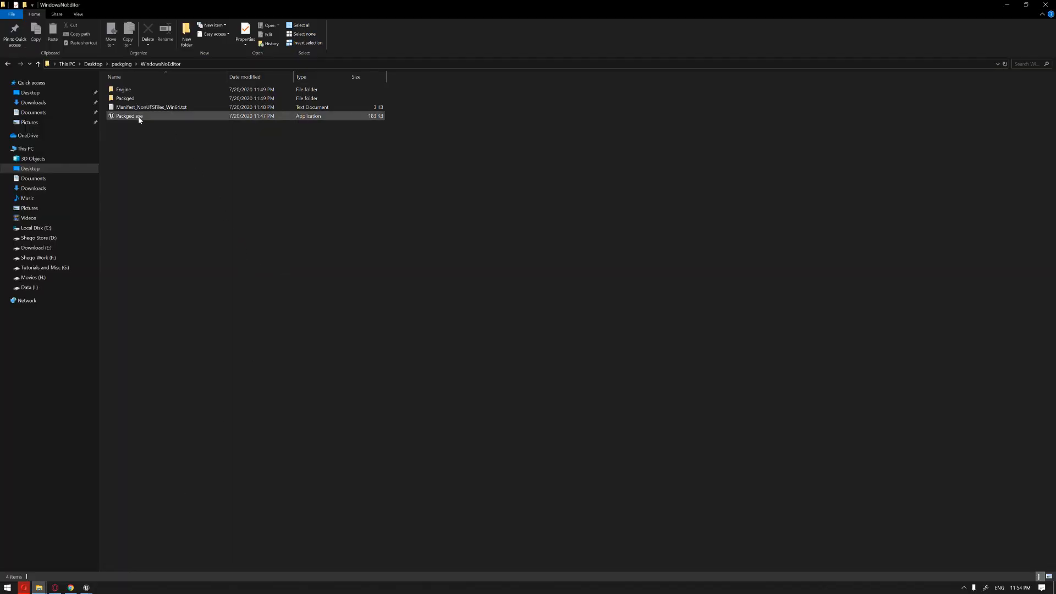
left_click(127, 115)
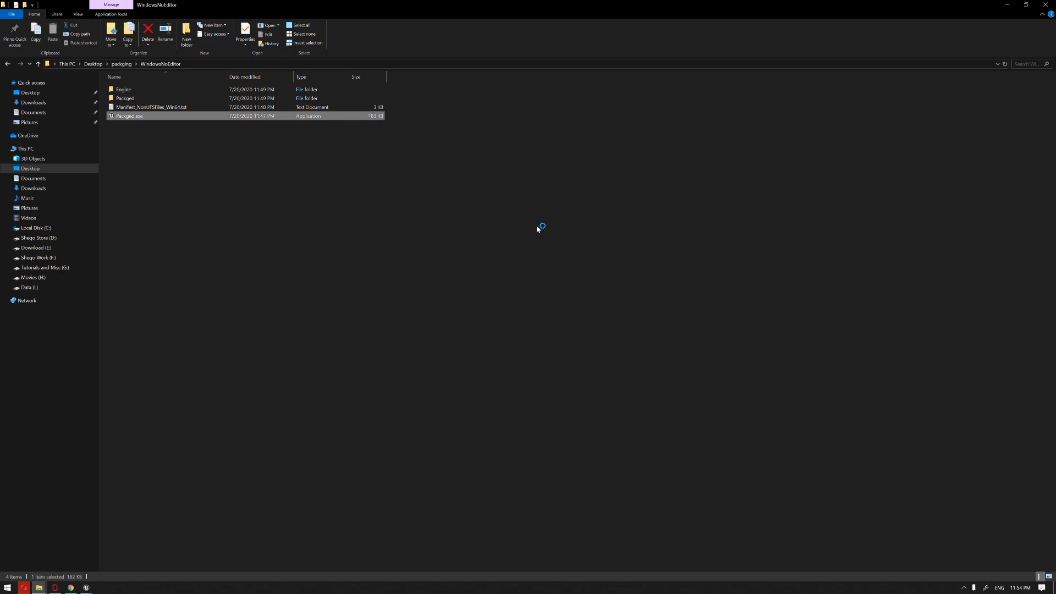
double_click(128, 116)
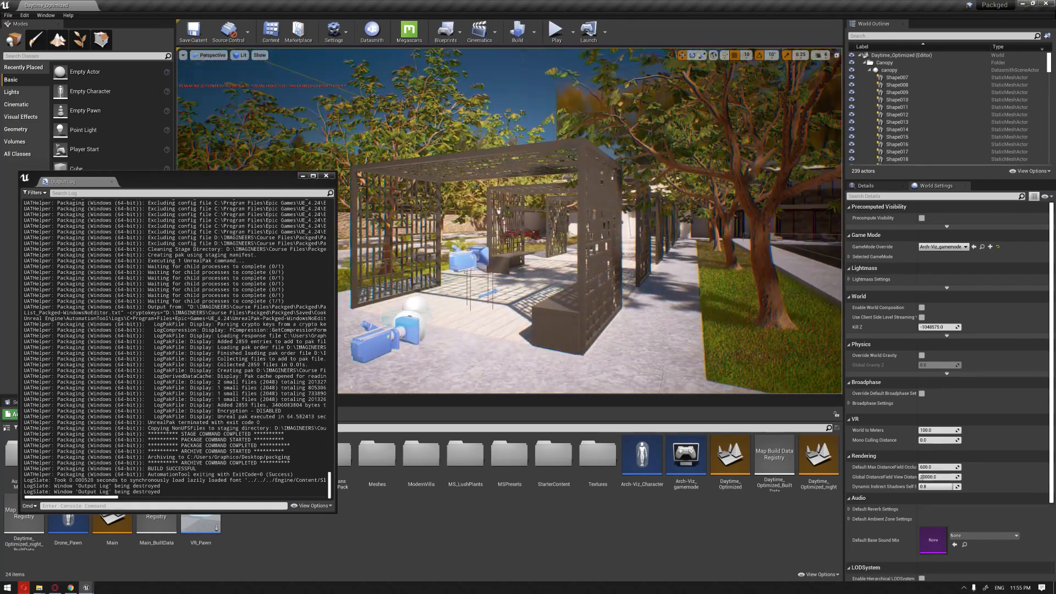
- Close the Output Log so the villa level fills the editor again
left_click(328, 176)
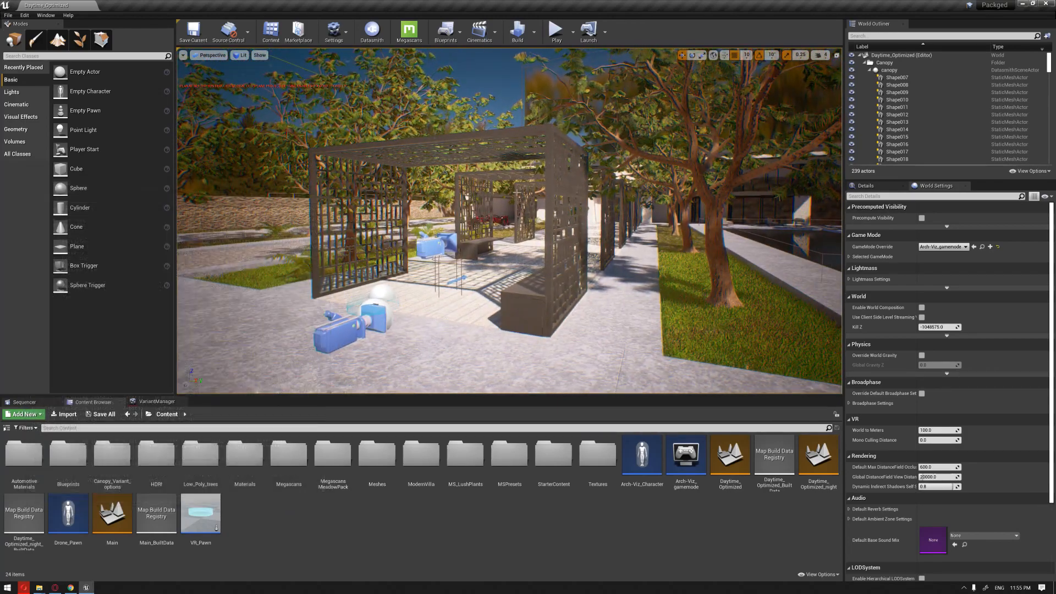